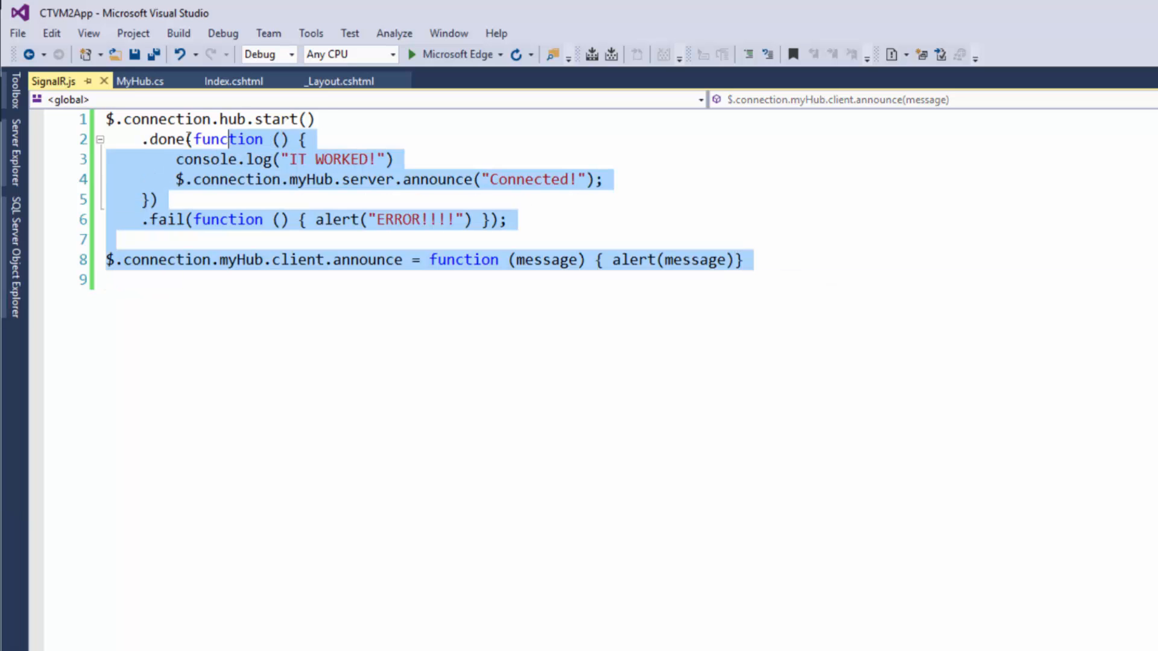
Look over the MyHub.cs hub class, then return to the SignalR.js client script
click(140, 81)
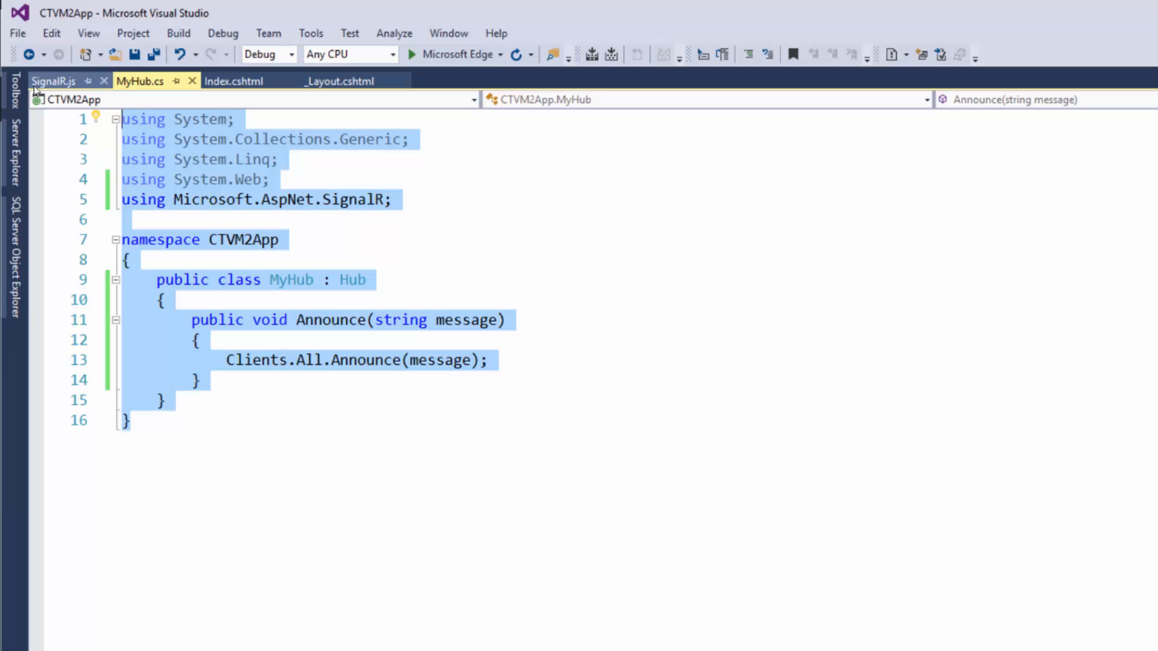
click(53, 80)
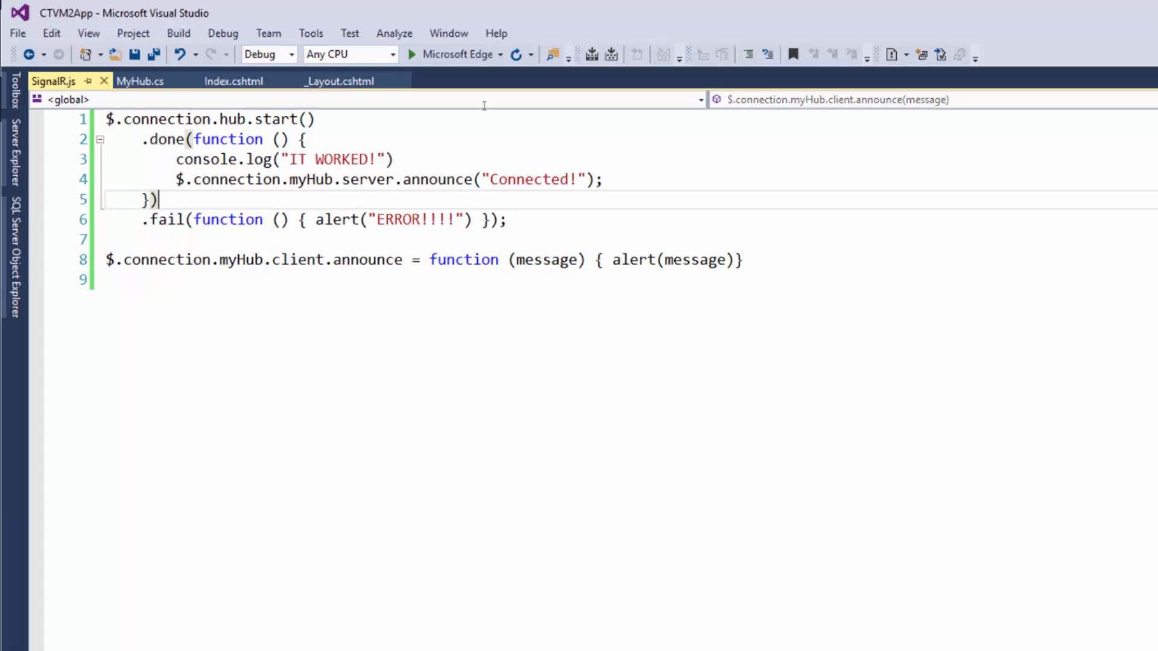
mouse_move(744, 221)
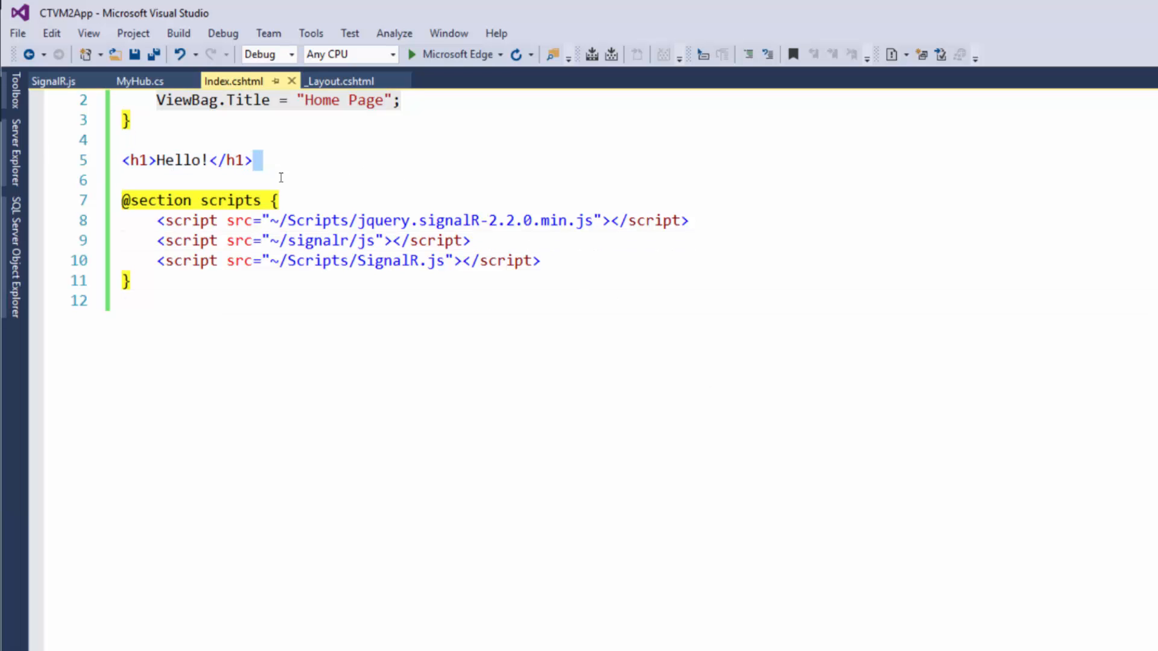
Type <div id="welcome-messages"></div> on the line below the Hello h1 in Index.cshtml
text(<div)
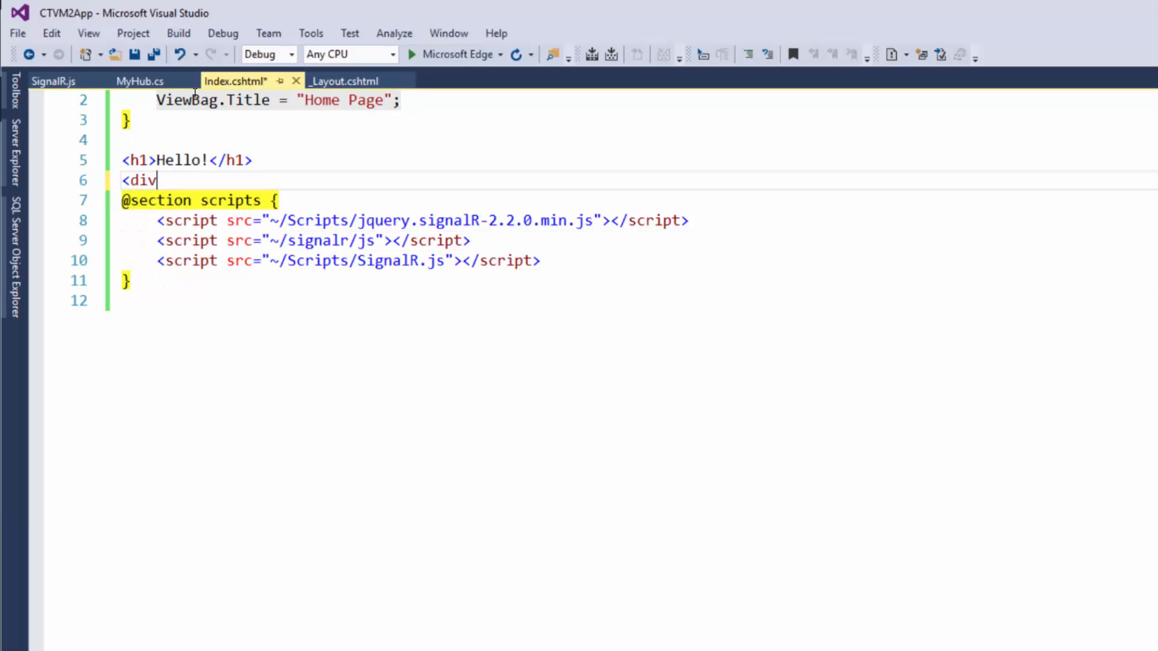
text(id=""></div>)
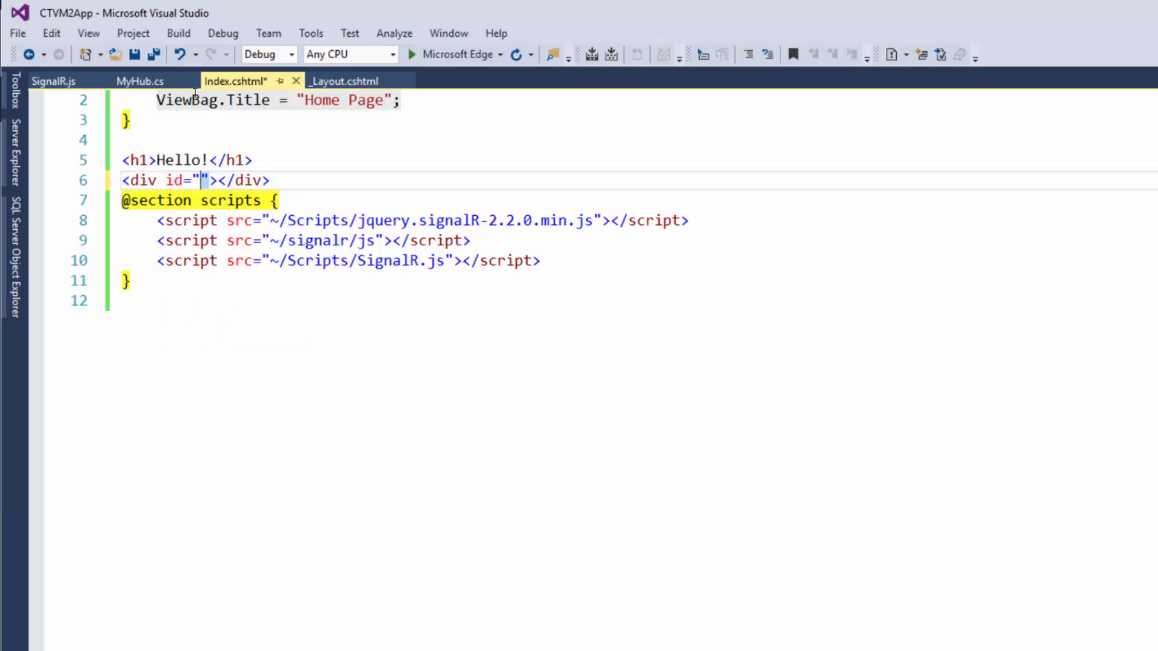
text(welcome-mess)
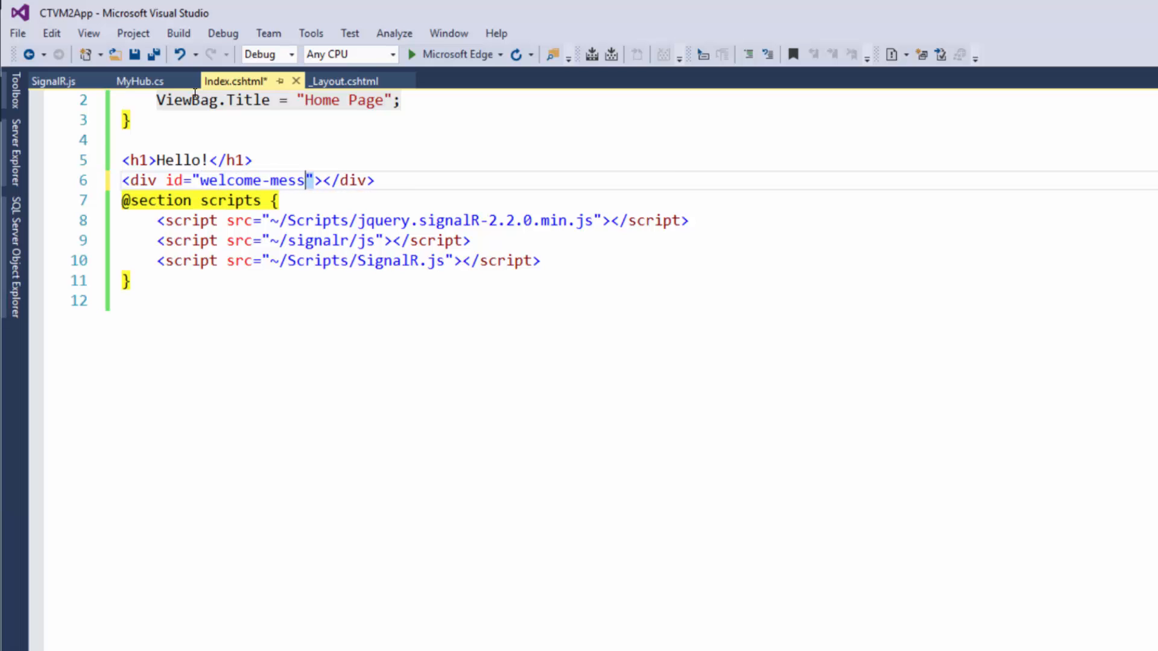
text(ages)
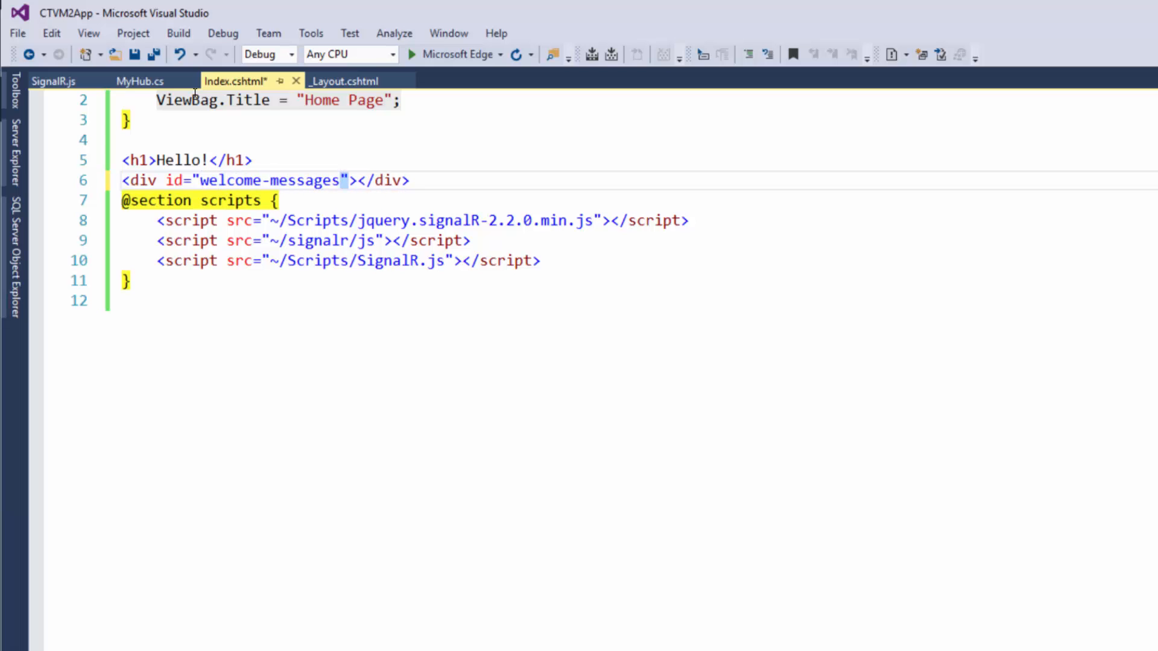
click(53, 80)
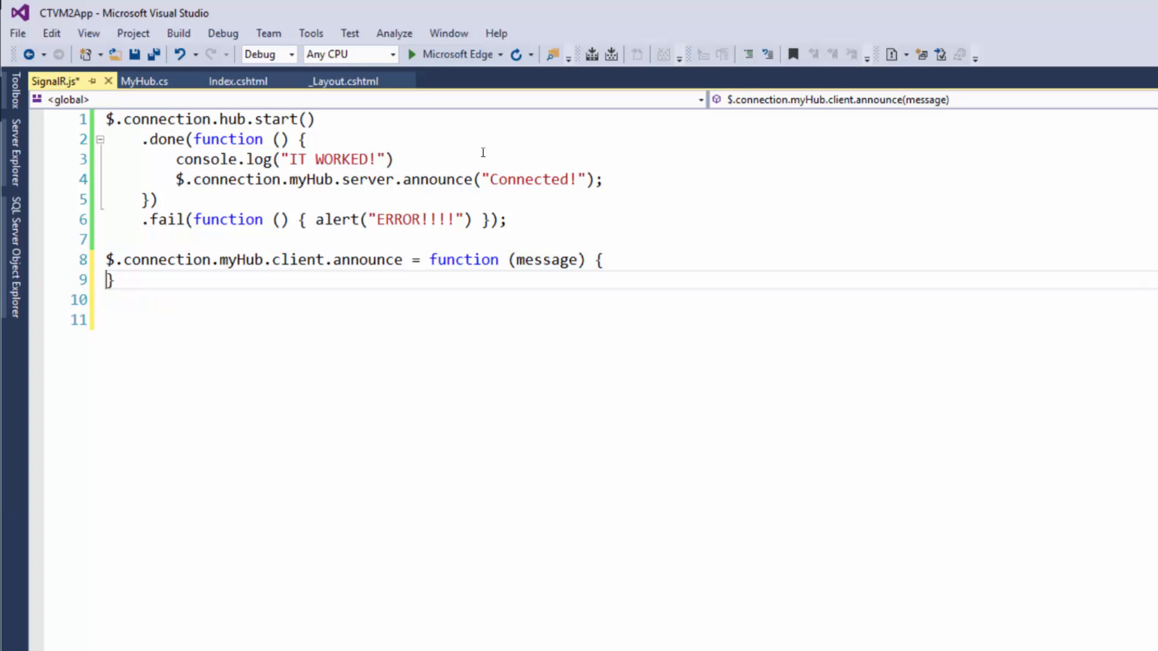
Write $("#welcome-messages").append(message); inside the SignalR.js announce handler in place of the alert
key(enter)
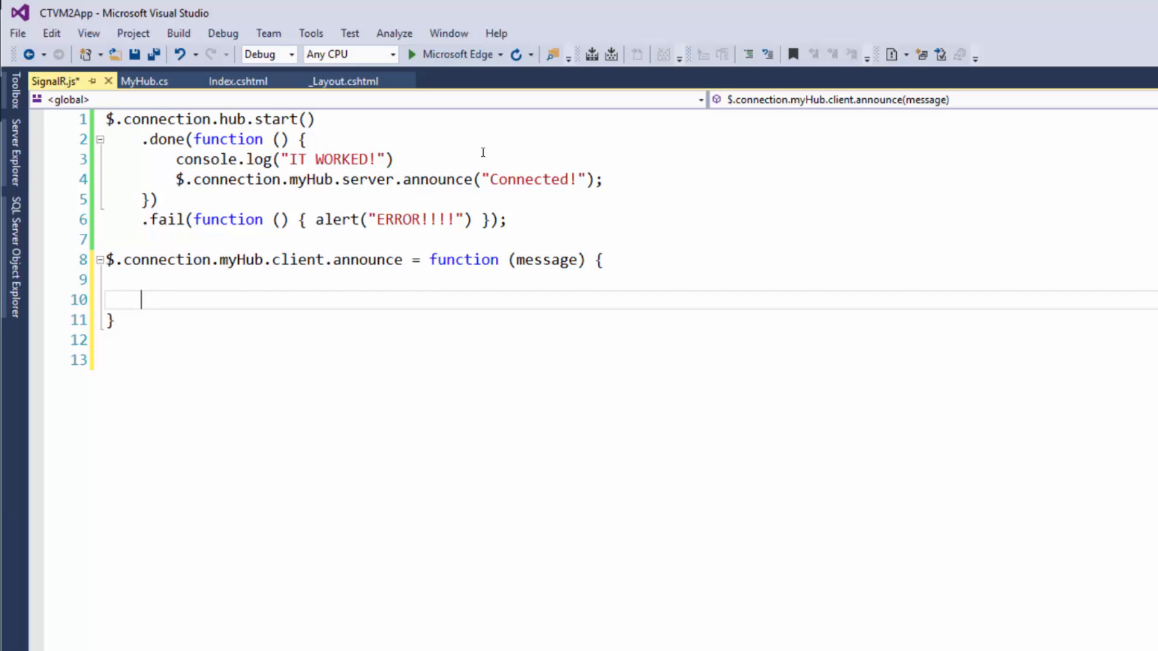
text($)
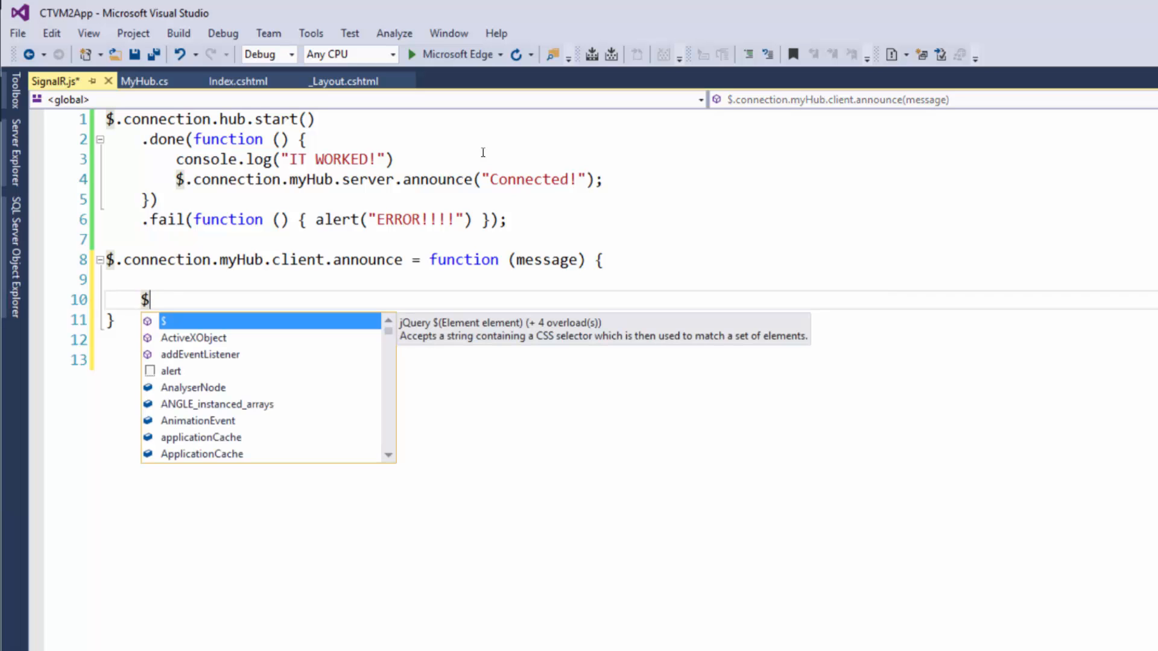
text(()
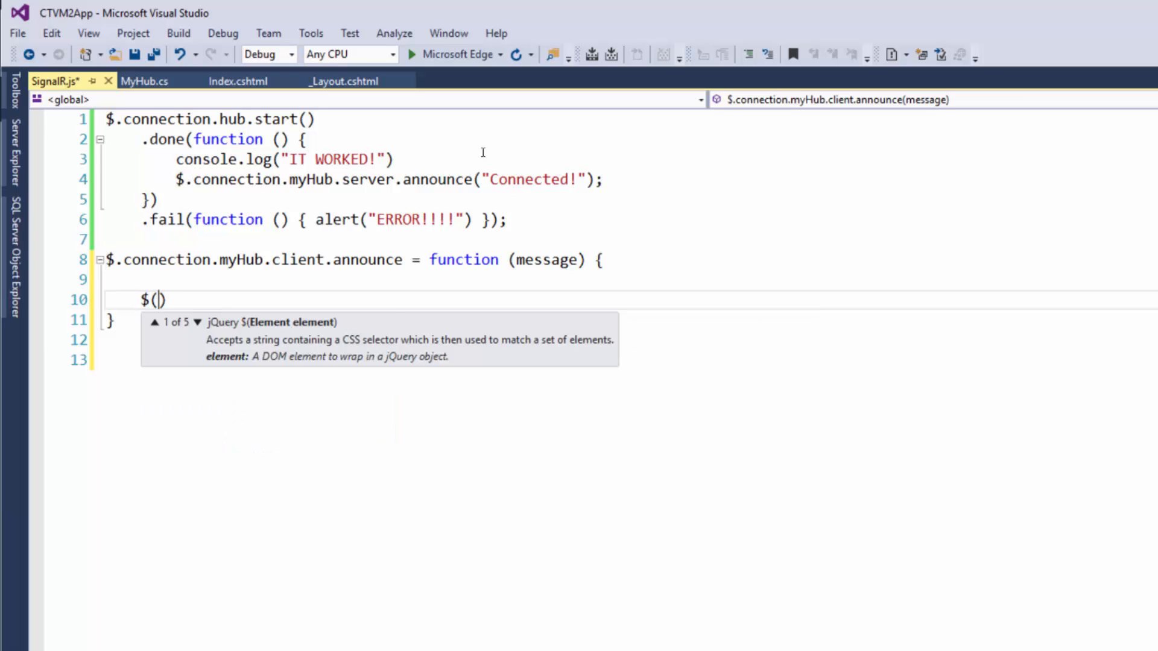
text("")
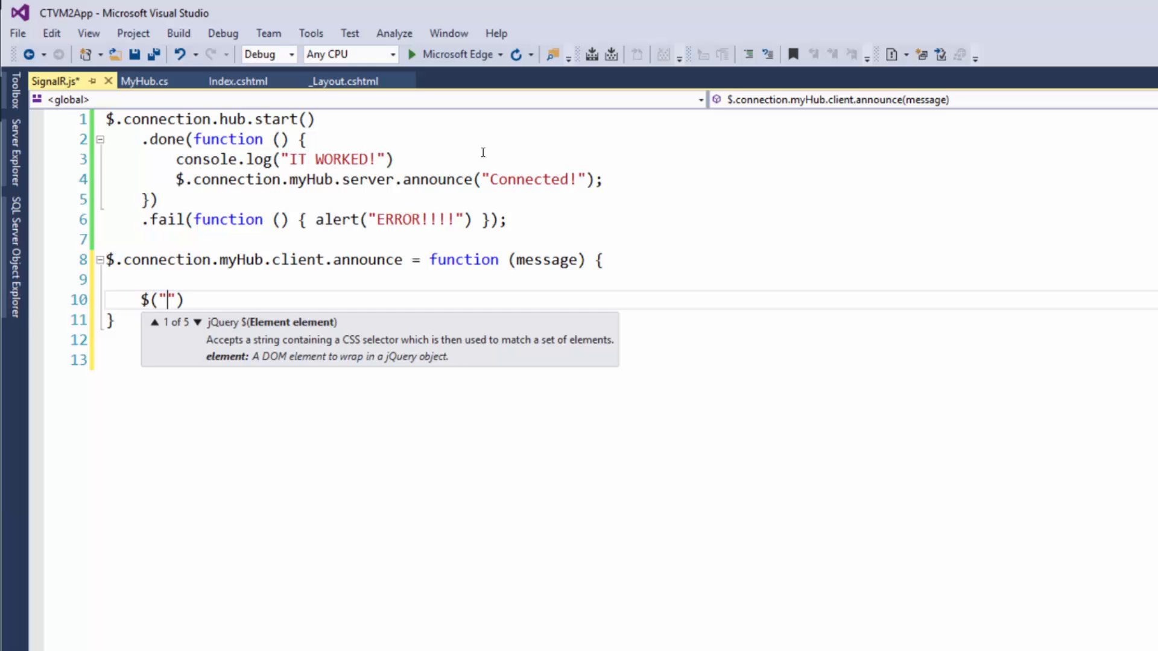
text(#)
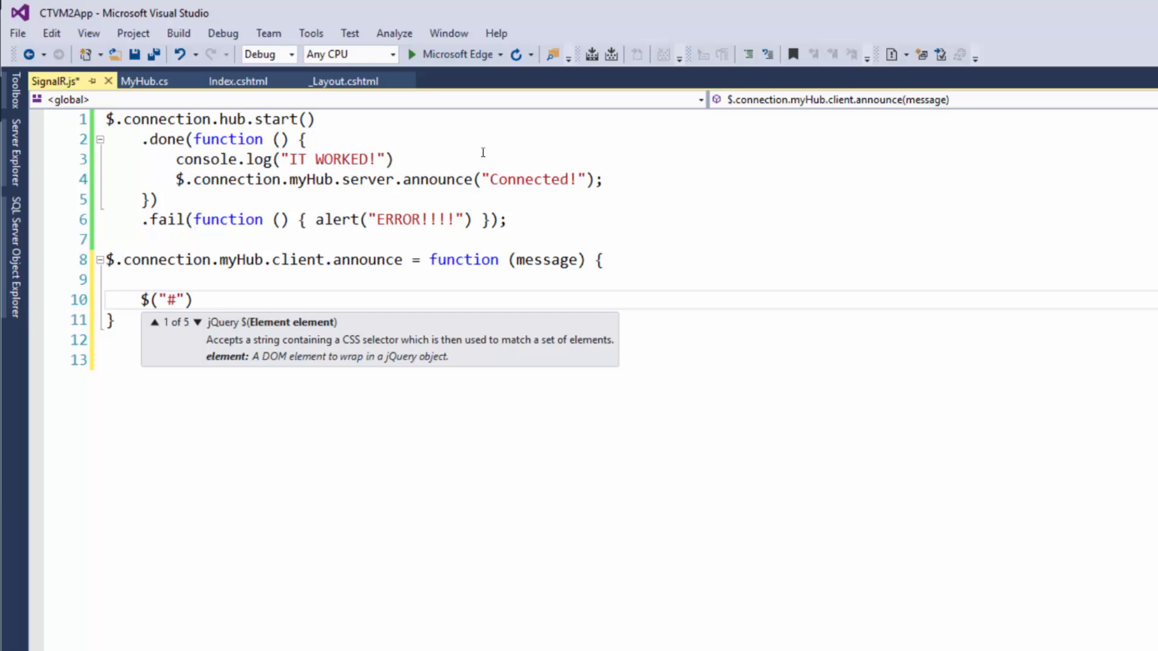
text(welcome)
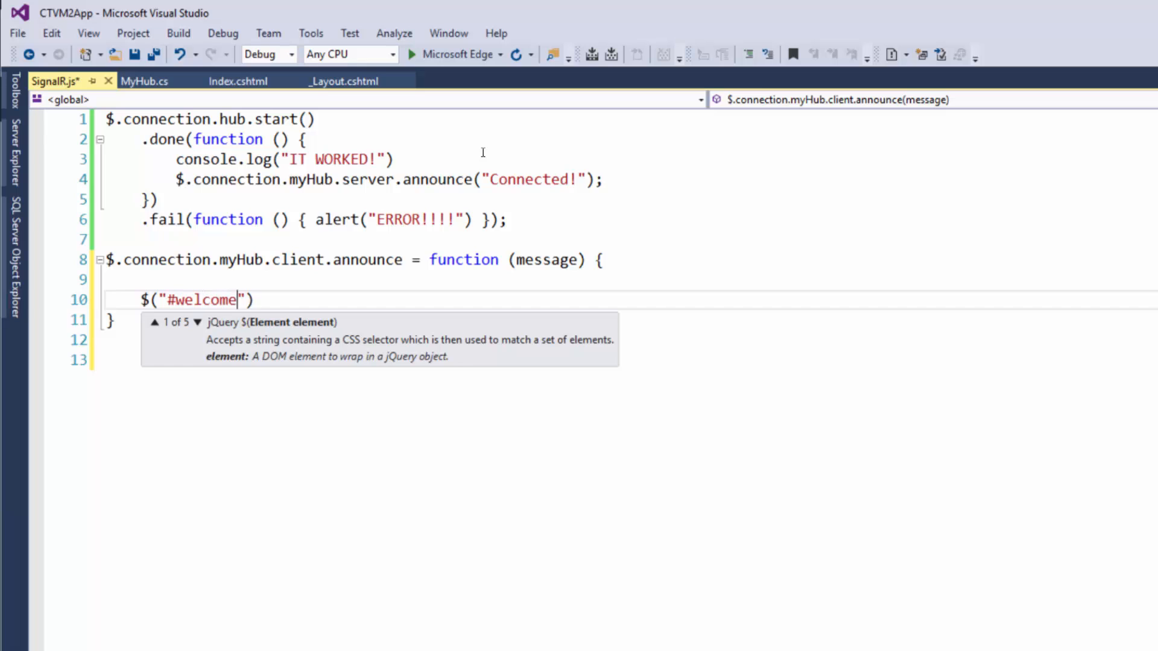
text(-messages)
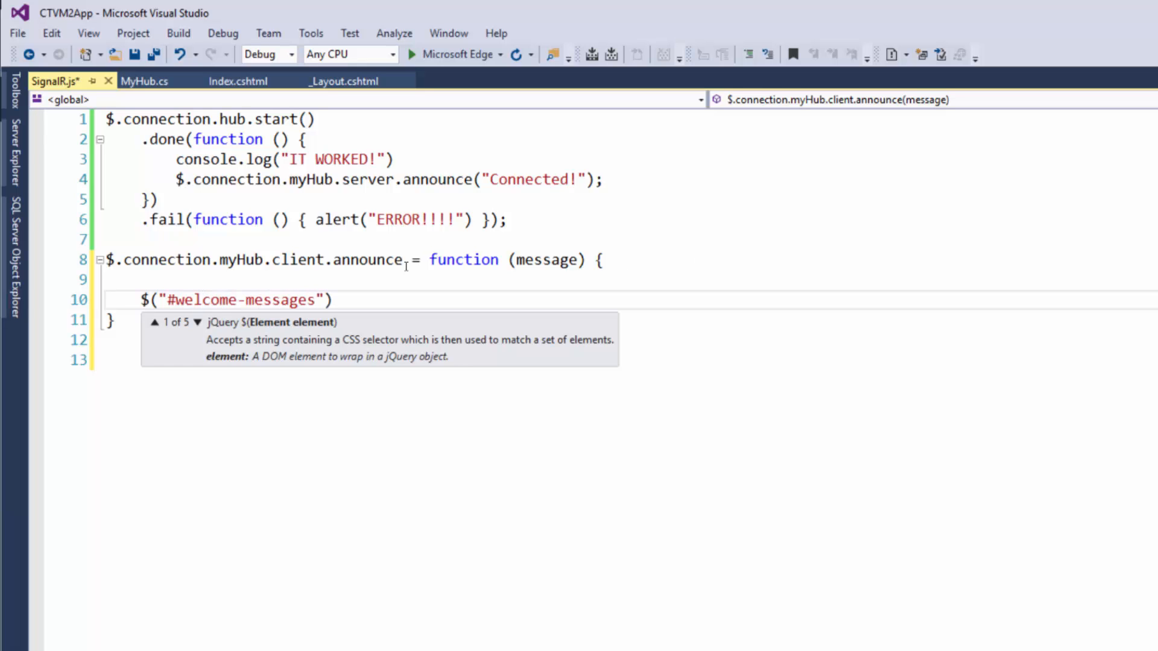
text(.)
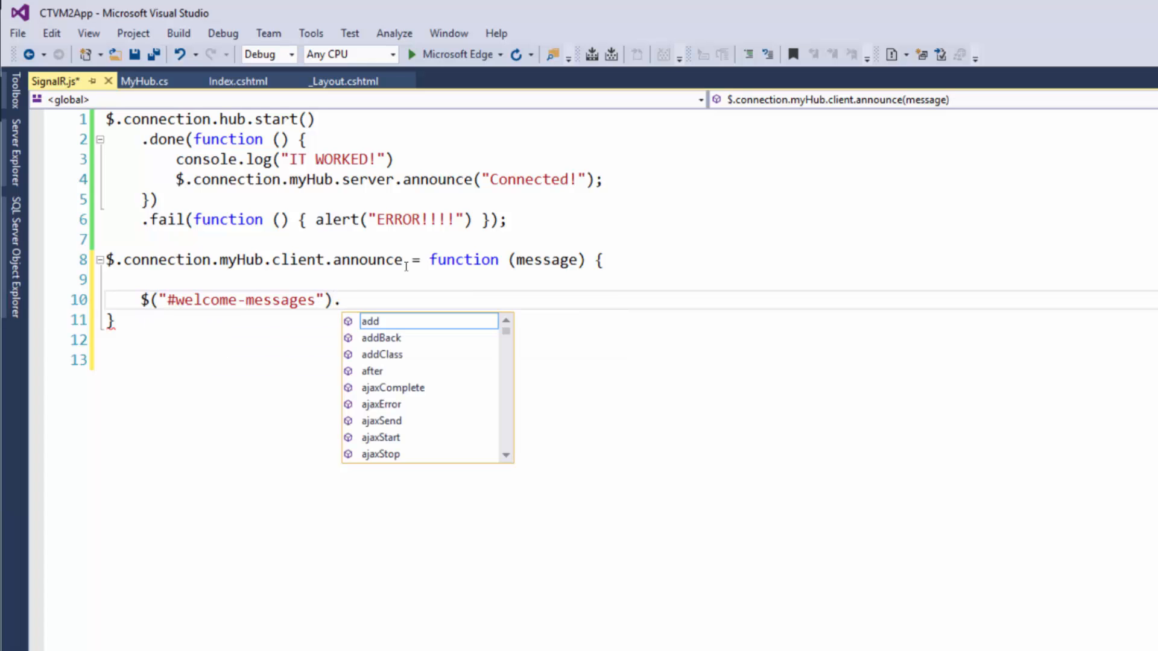
text(append)
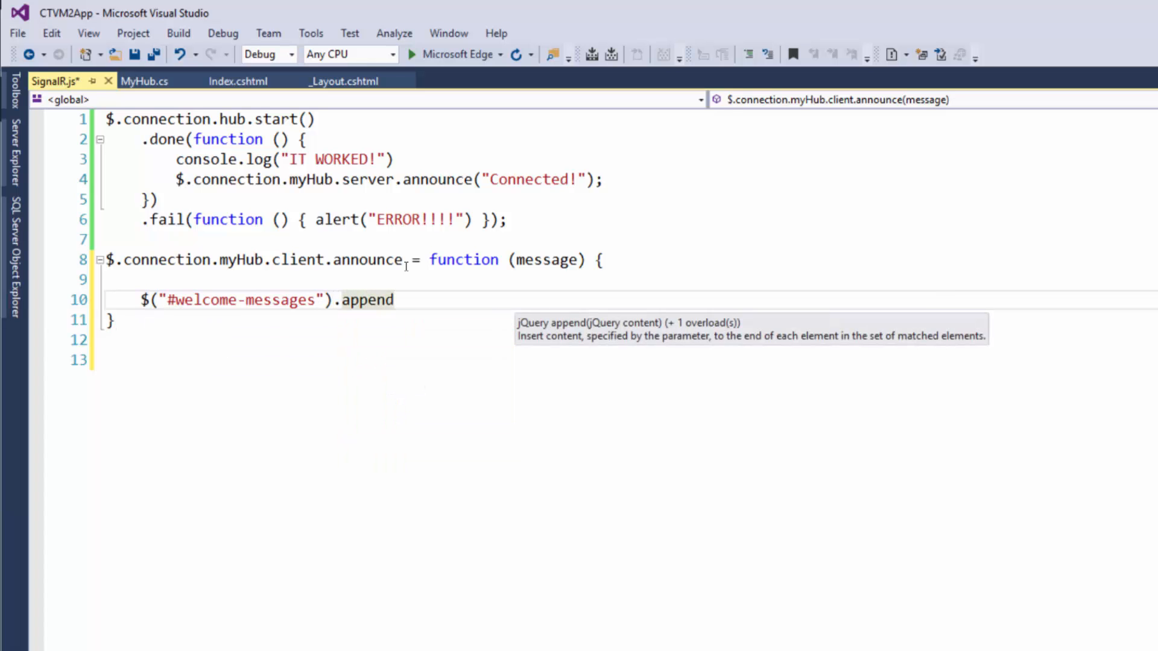
text(();)
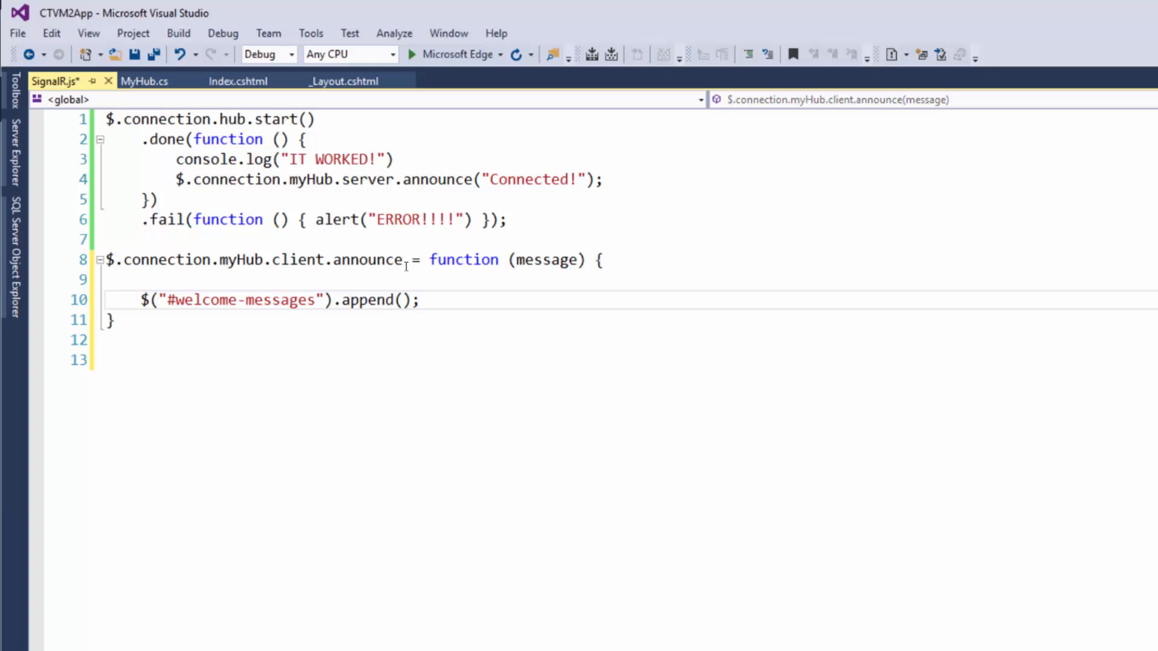
text(message)
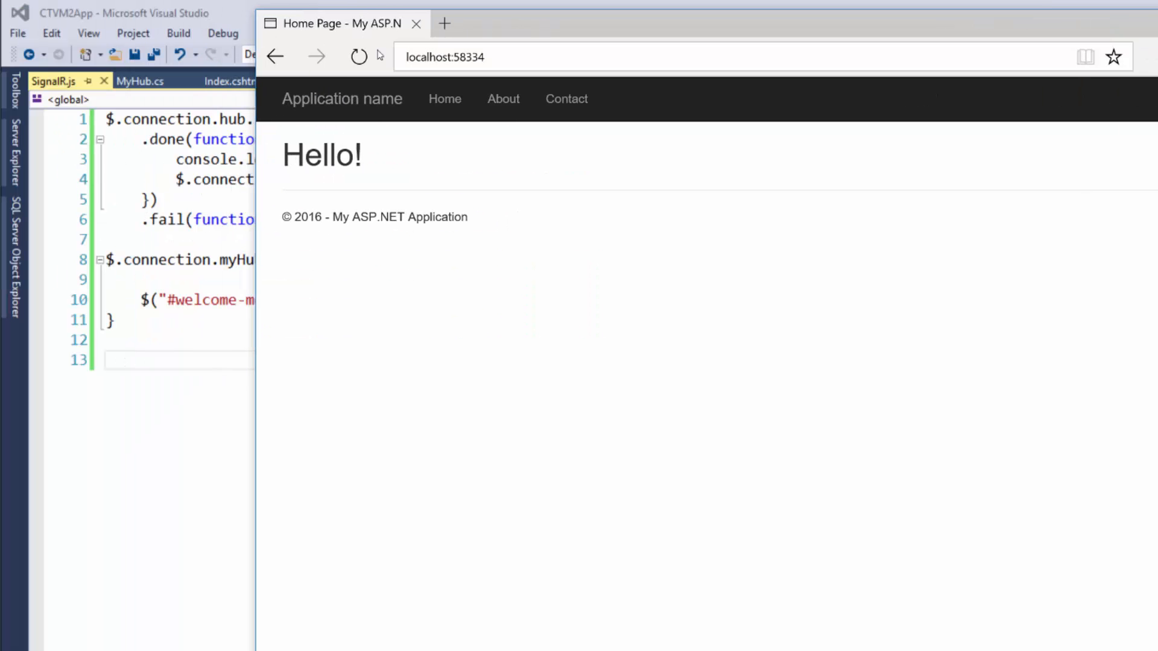
Refresh the app page in Edge twice to check that 'Connected!' appears under Hello!
click(358, 57)
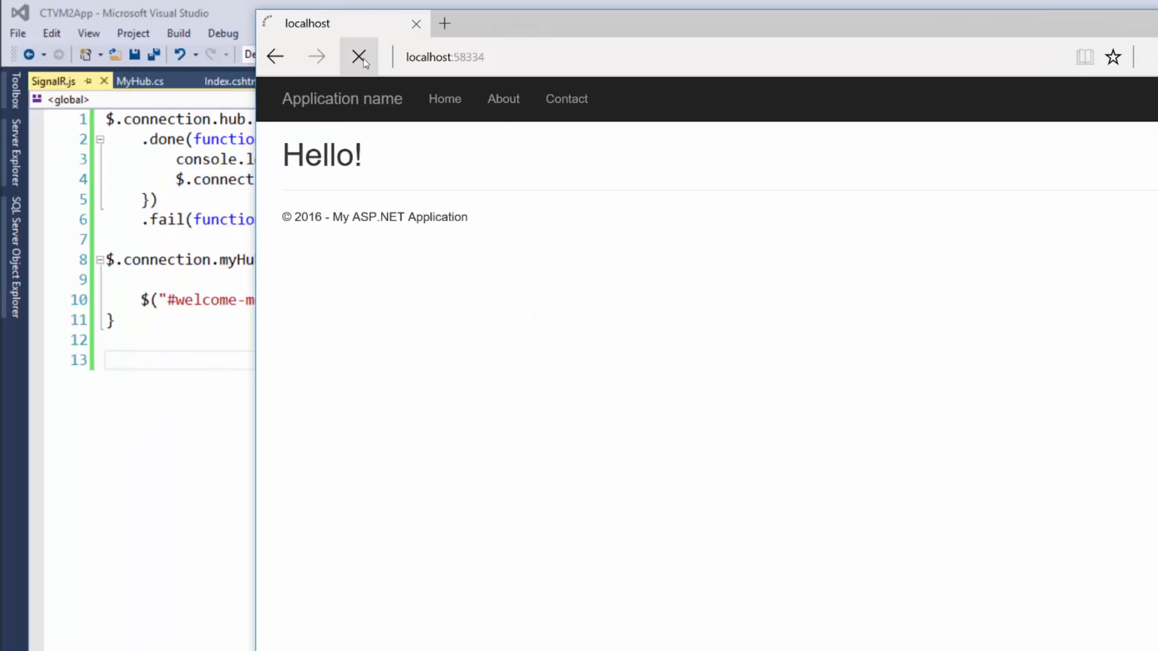
click(358, 57)
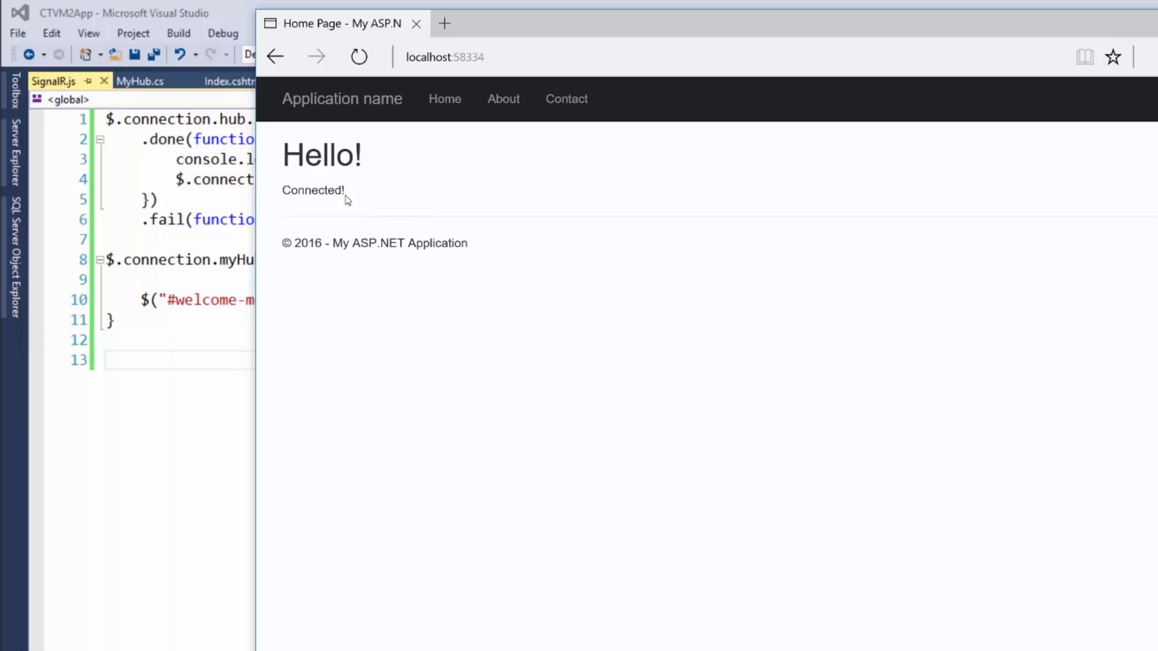
mouse_move(635, 45)
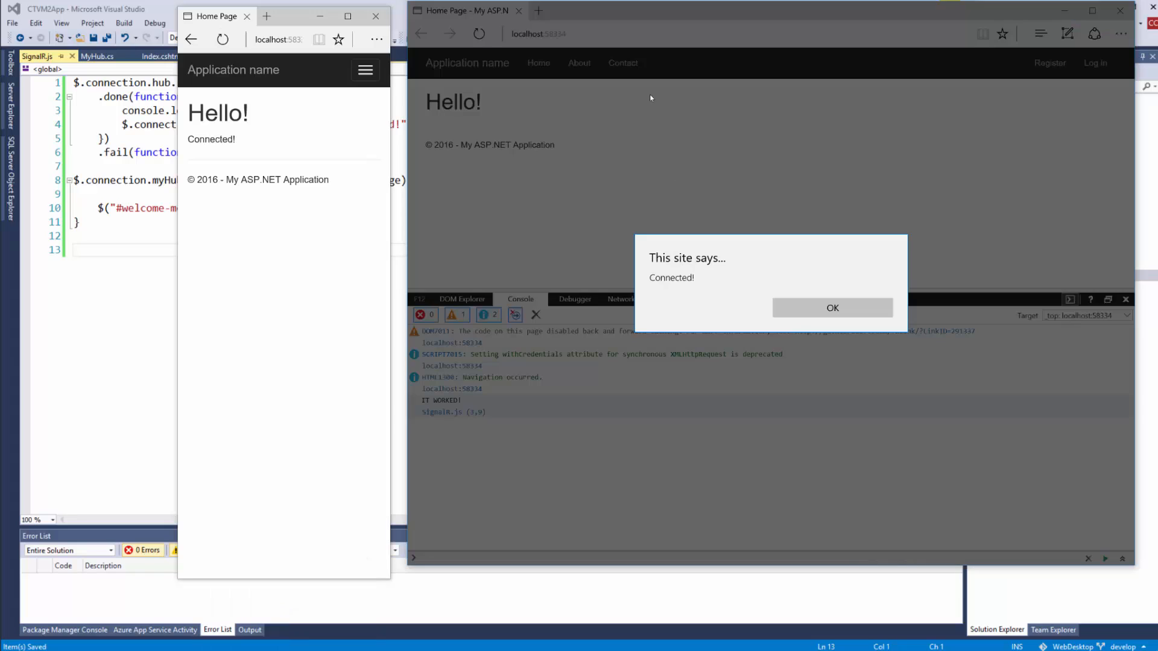
Dismiss the Connected! alert and refresh the second Edge window repeatedly to stack Connected! messages
click(831, 308)
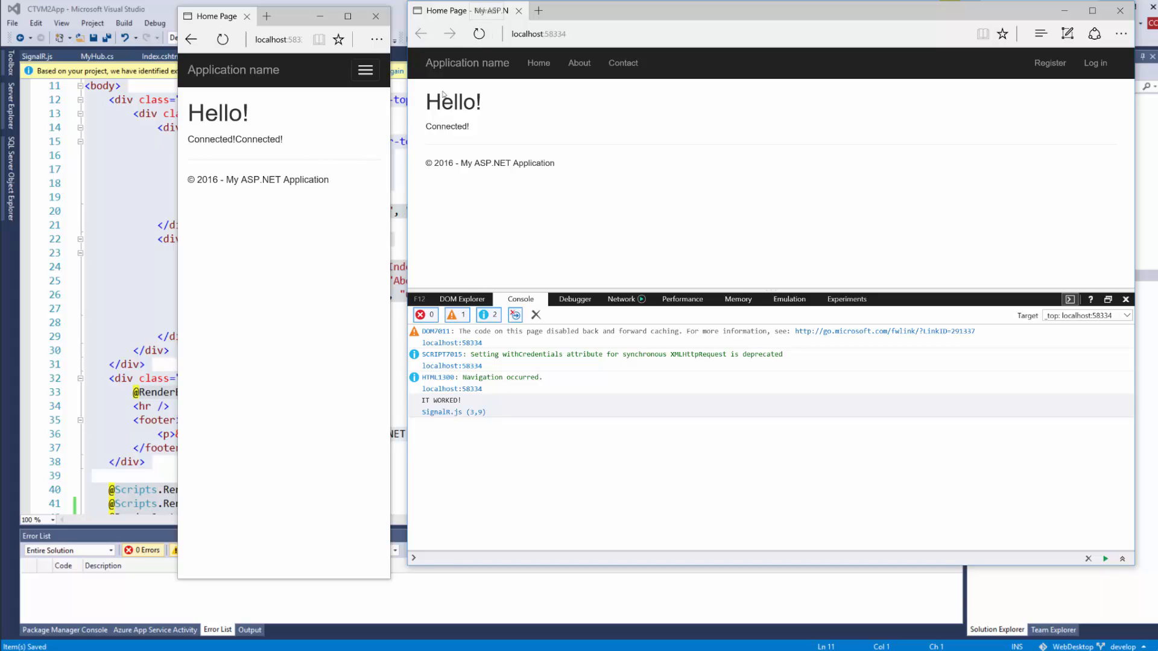
double_click(257, 139)
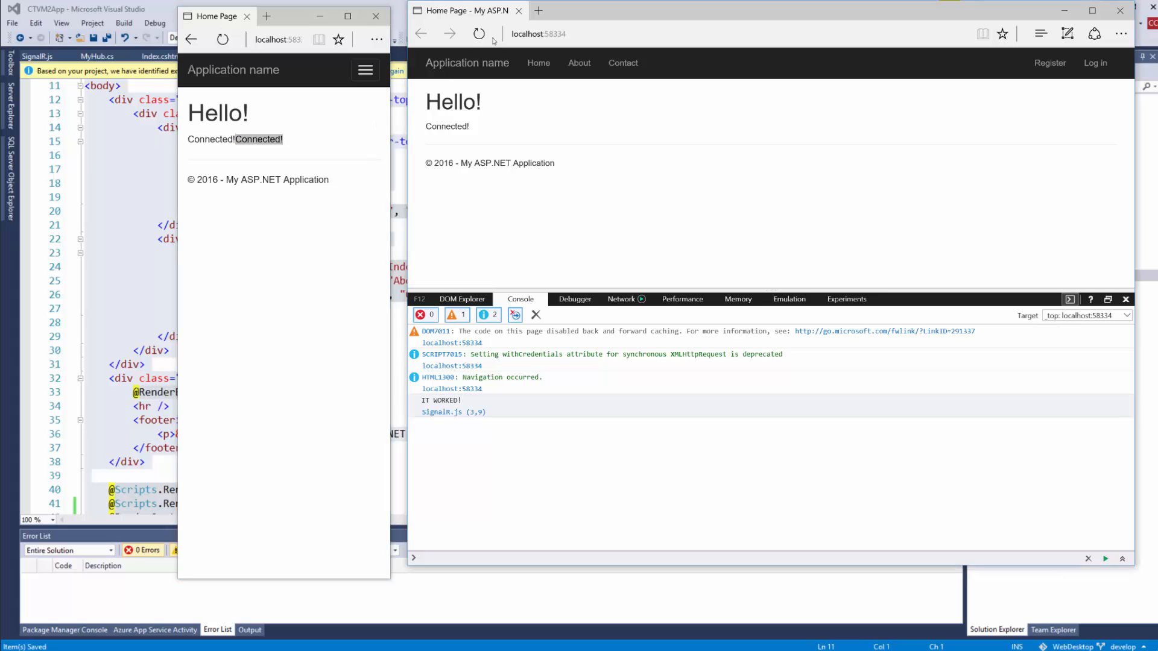
click(478, 34)
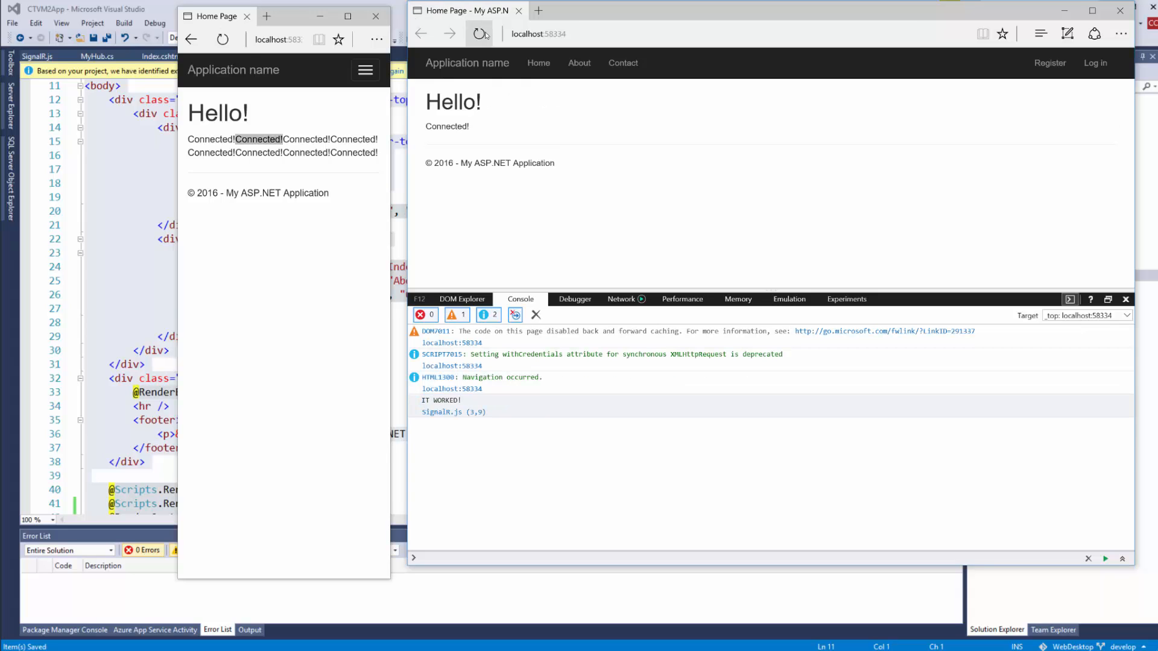
click(222, 40)
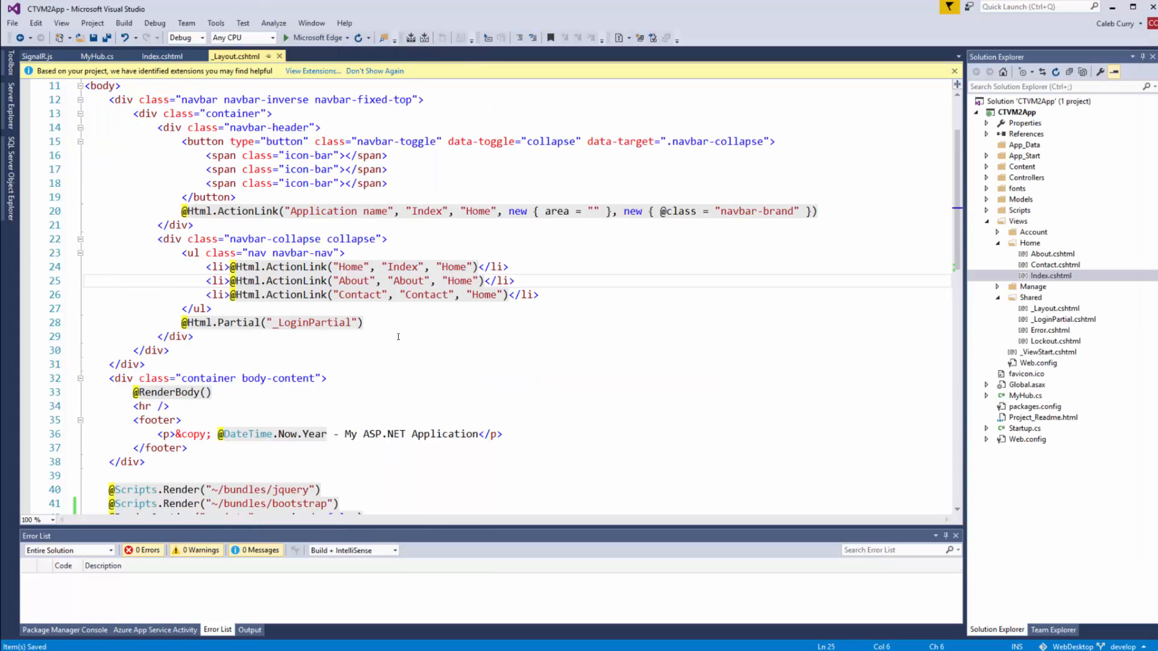
In SignalR.js, change the handler call to append(message + "<br />")
click(162, 55)
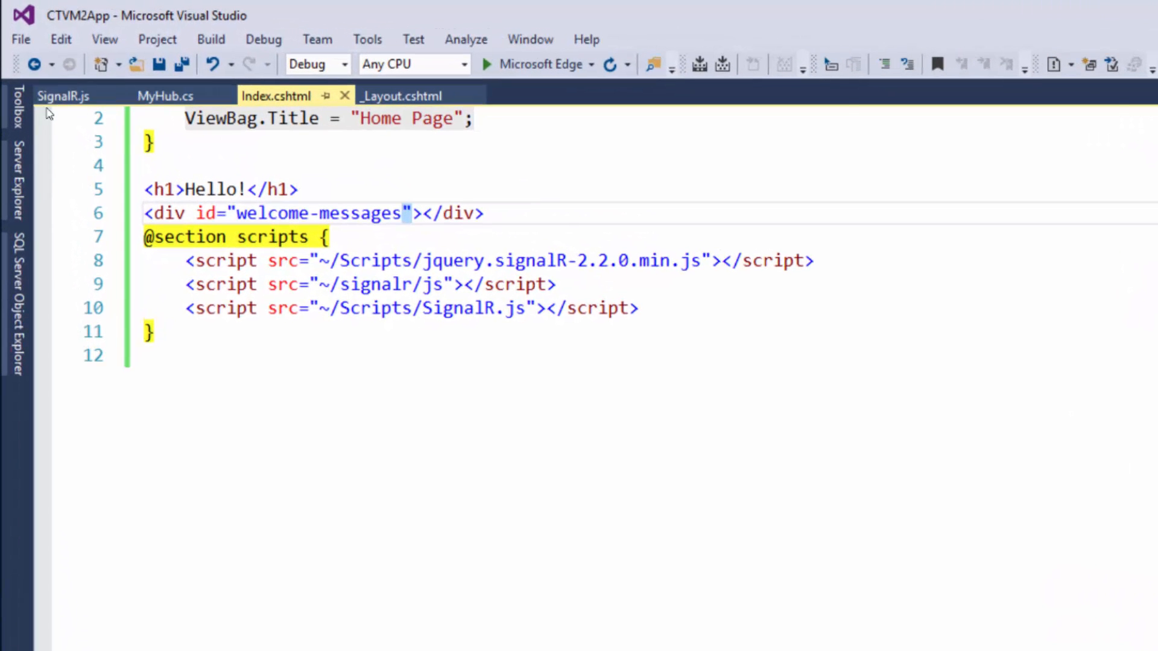
click(63, 95)
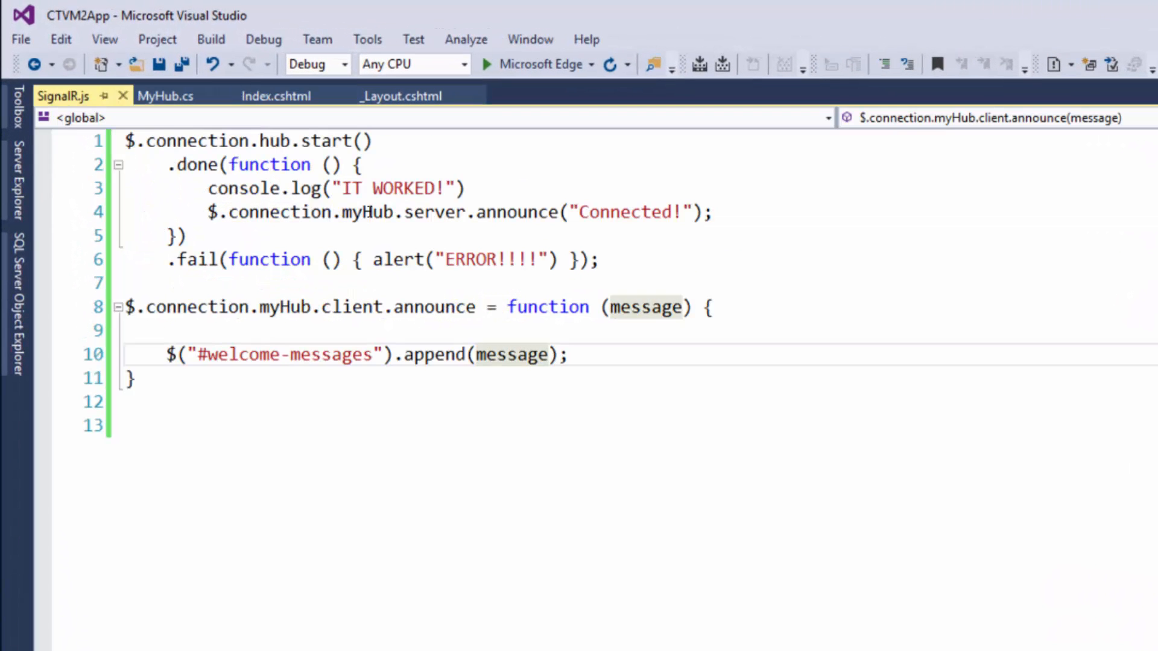
text(+ "")
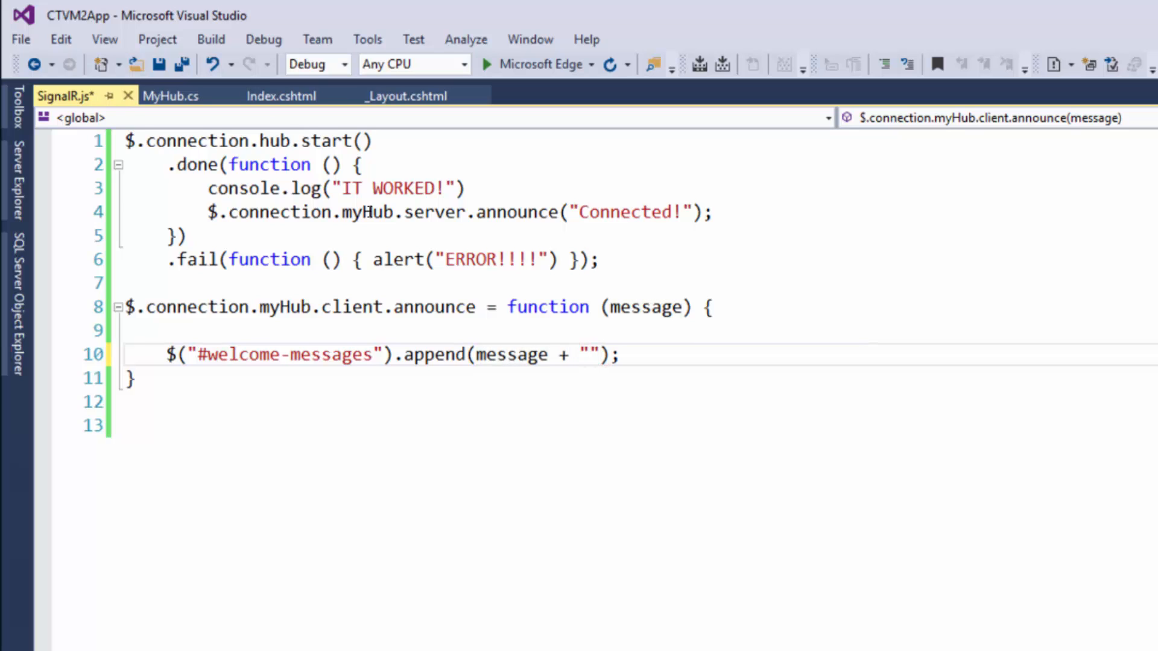
text(<>)
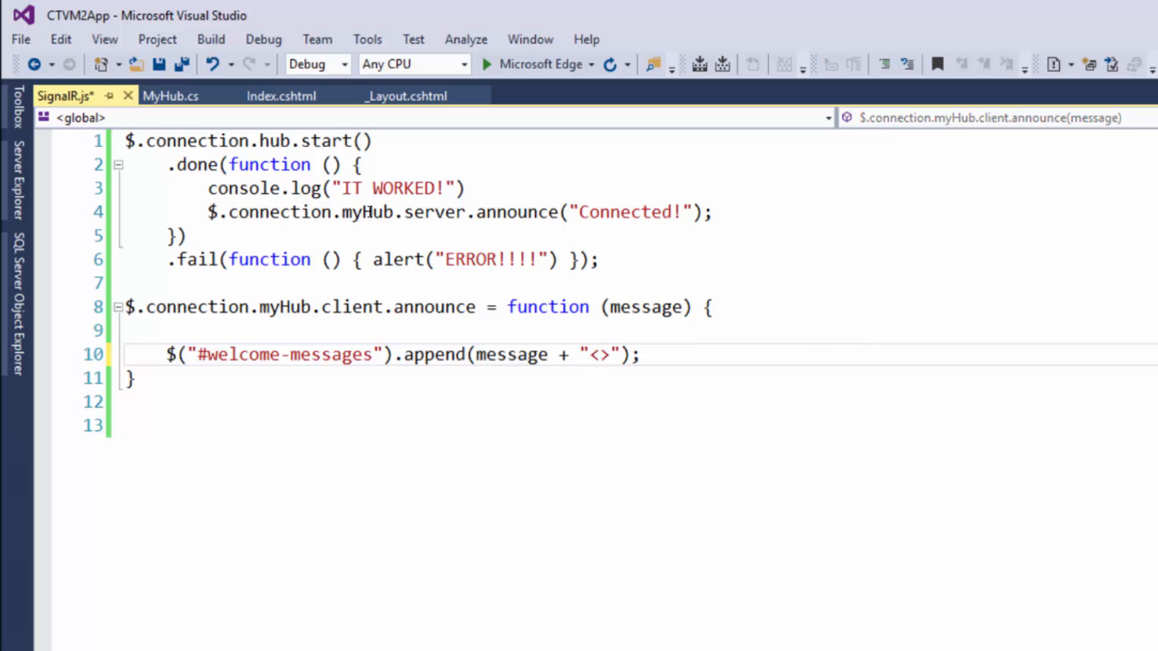
text(b)
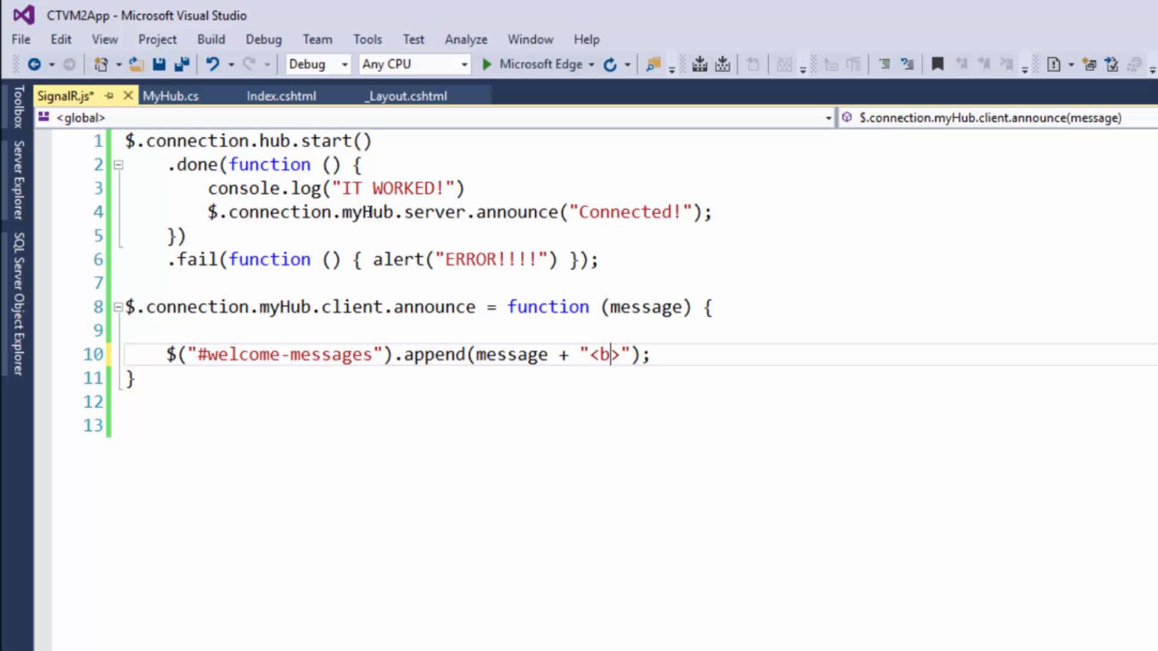
text(r /)
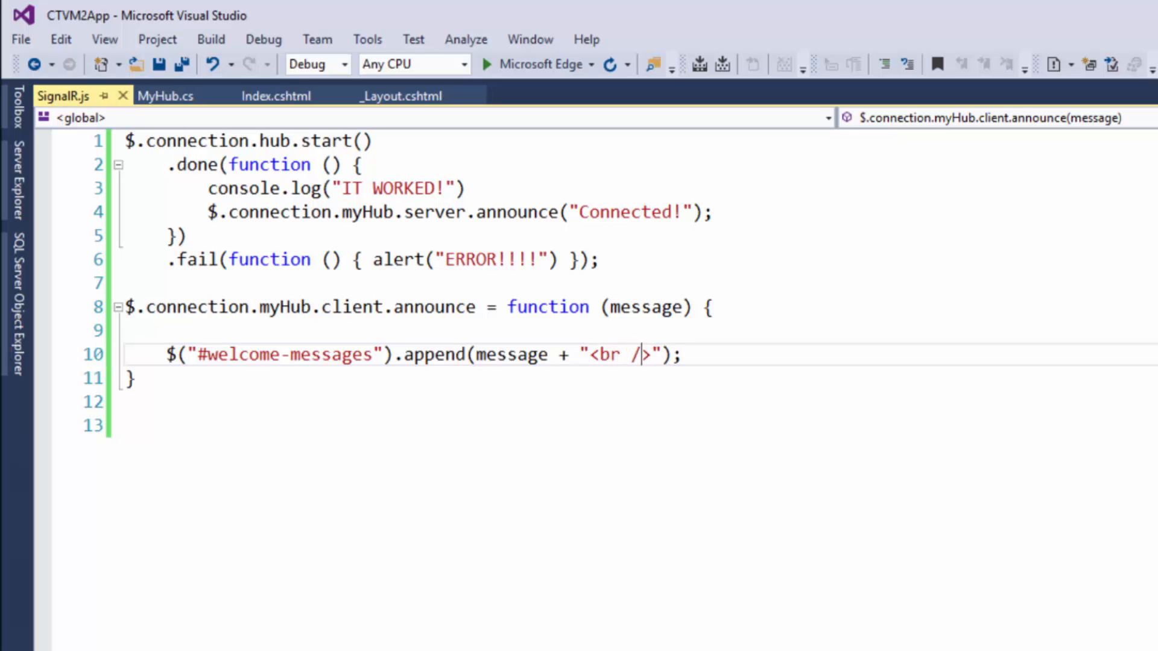
Switch to Edge and refresh both browser windows to load the updated script
click(486, 65)
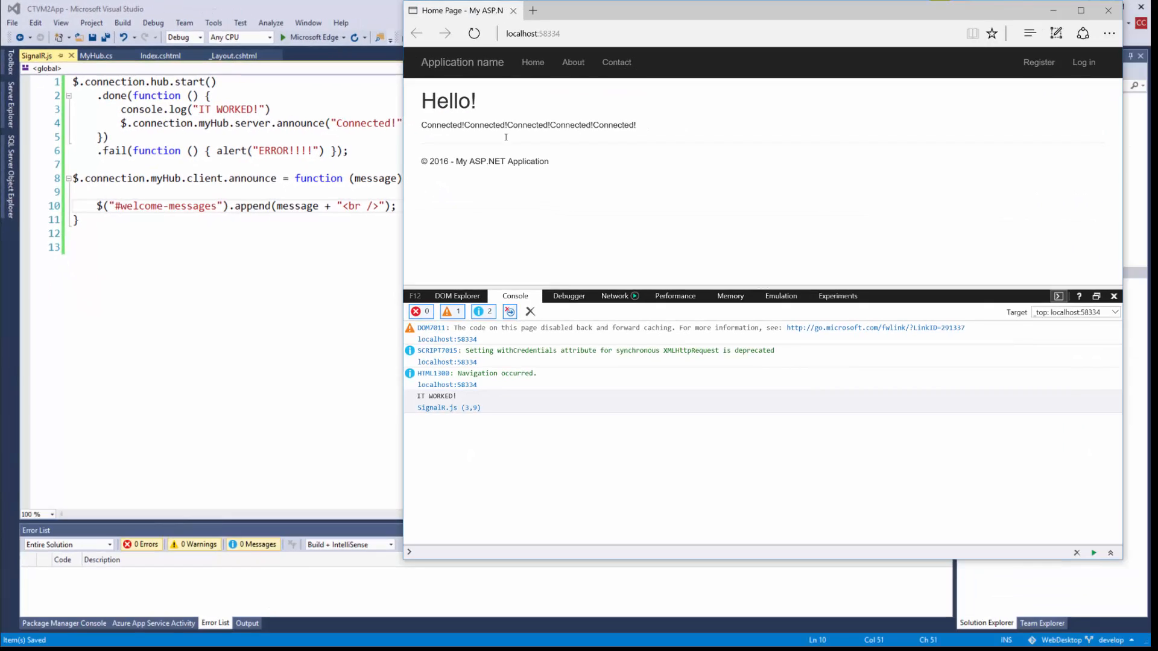
click(233, 56)
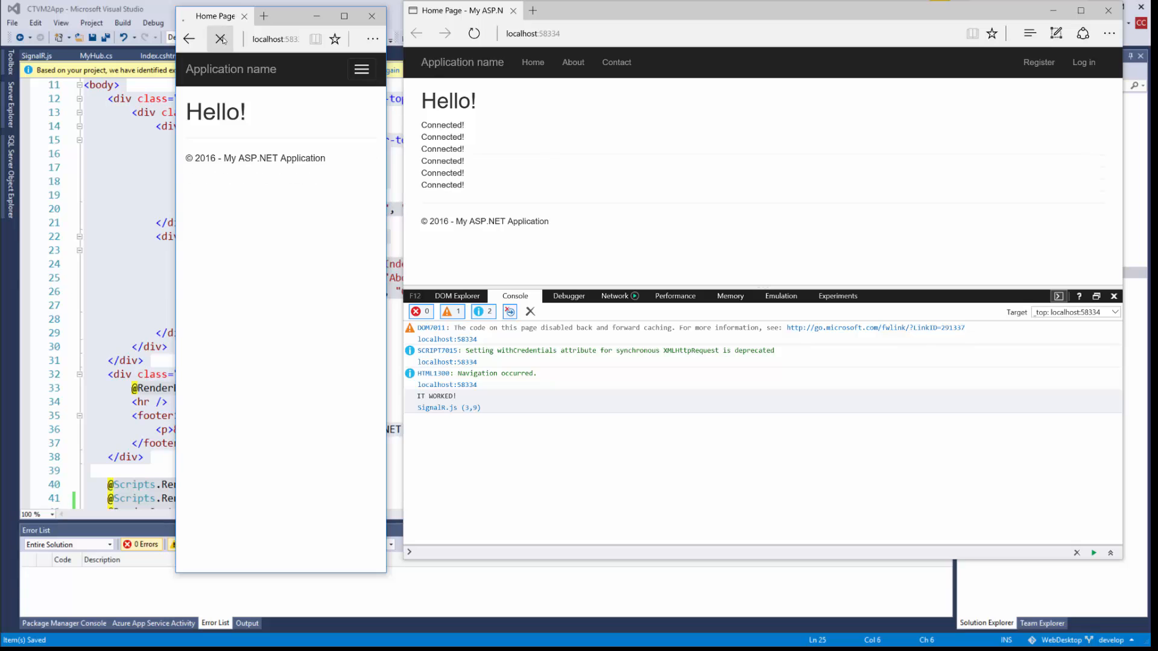
click(220, 39)
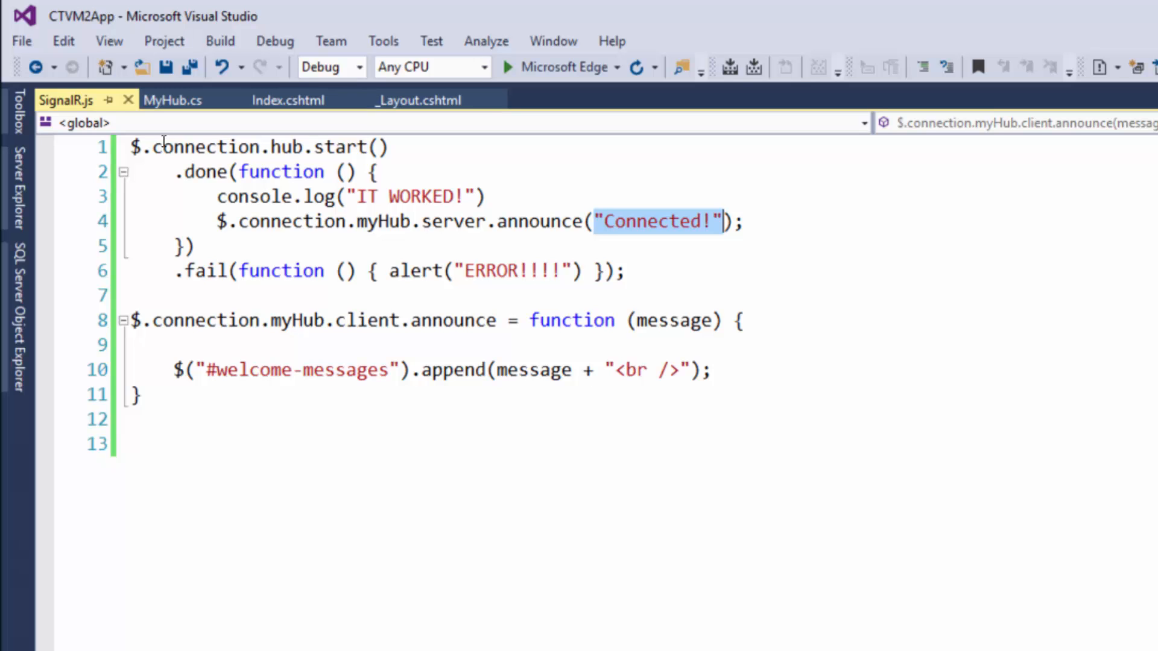
mouse_move(173, 100)
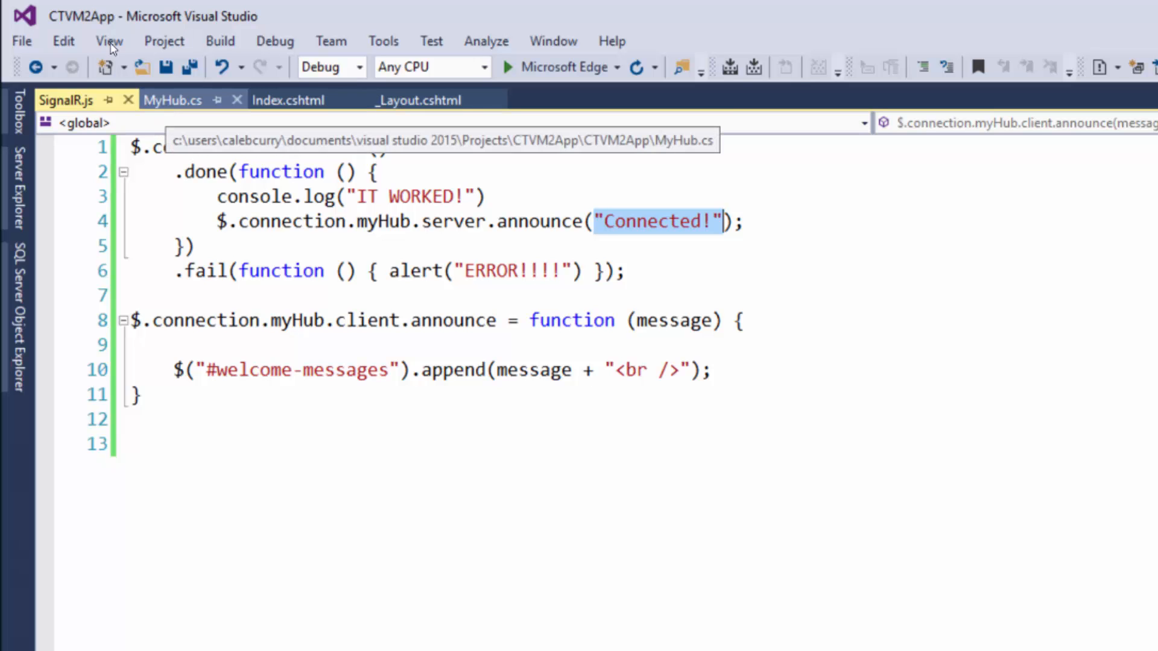
Put MyHub.cs in a new vertical tab group beside SignalR.js and select the Connected! string
right_click(173, 99)
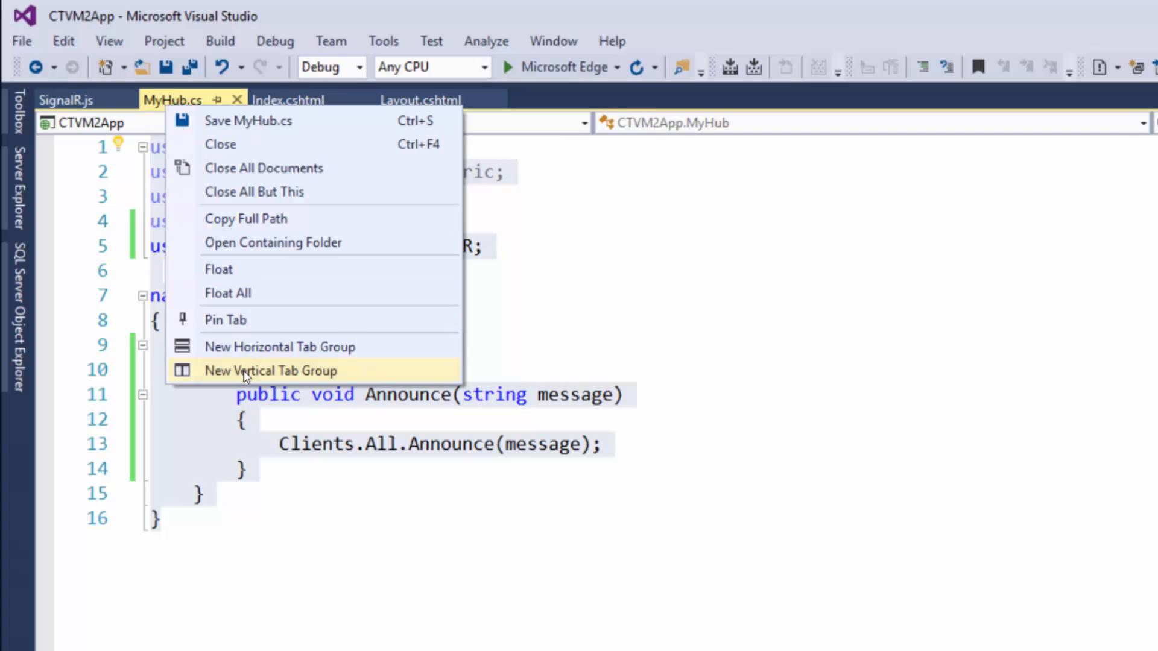
click(270, 370)
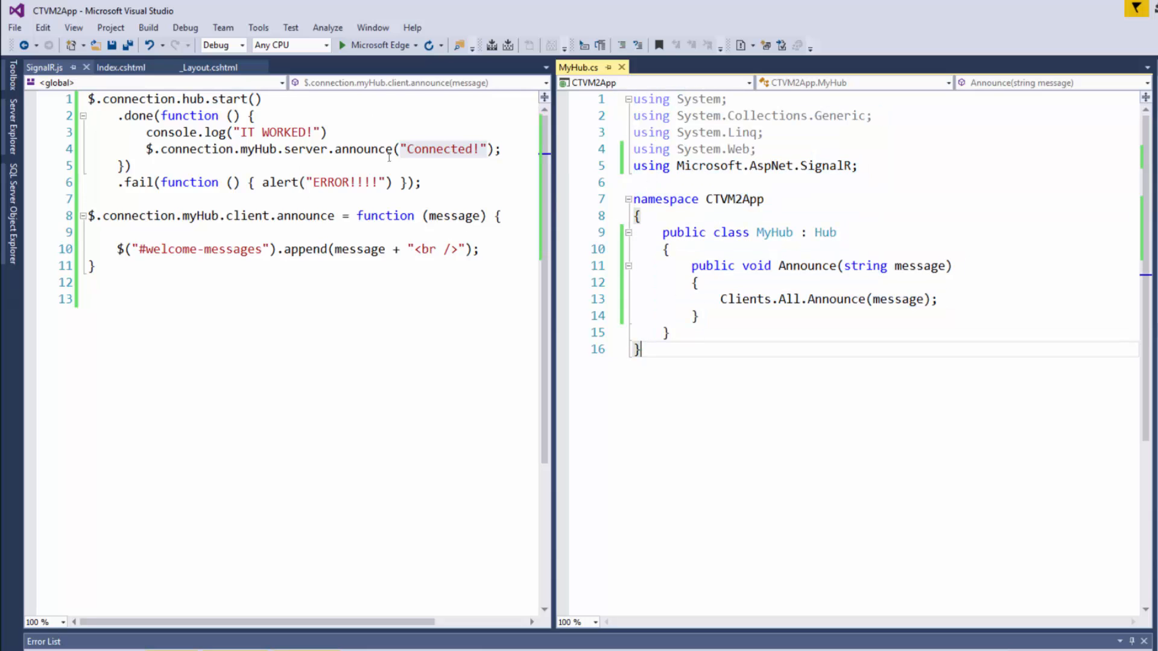
double_click(440, 149)
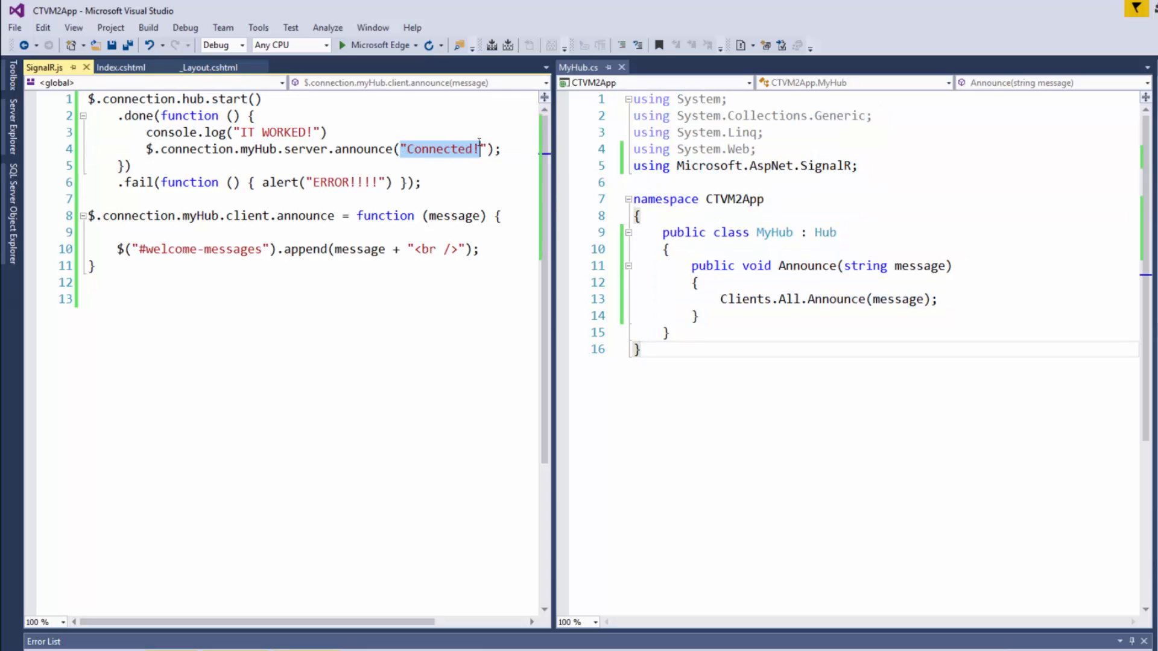
mouse_move(849, 266)
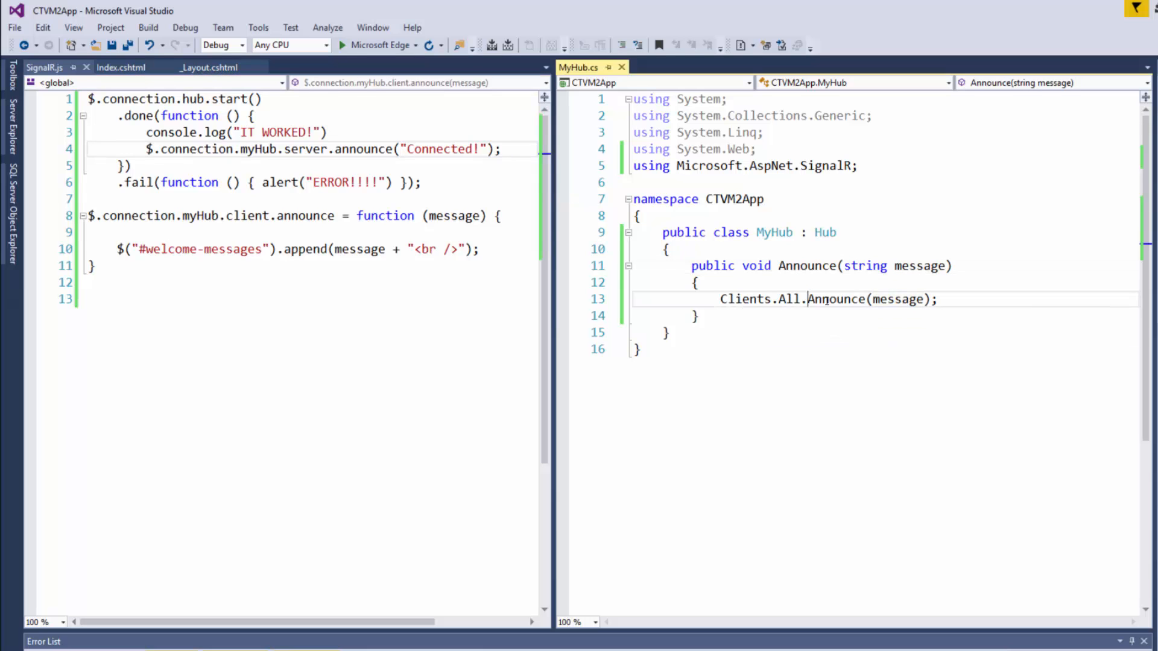
double_click(835, 300)
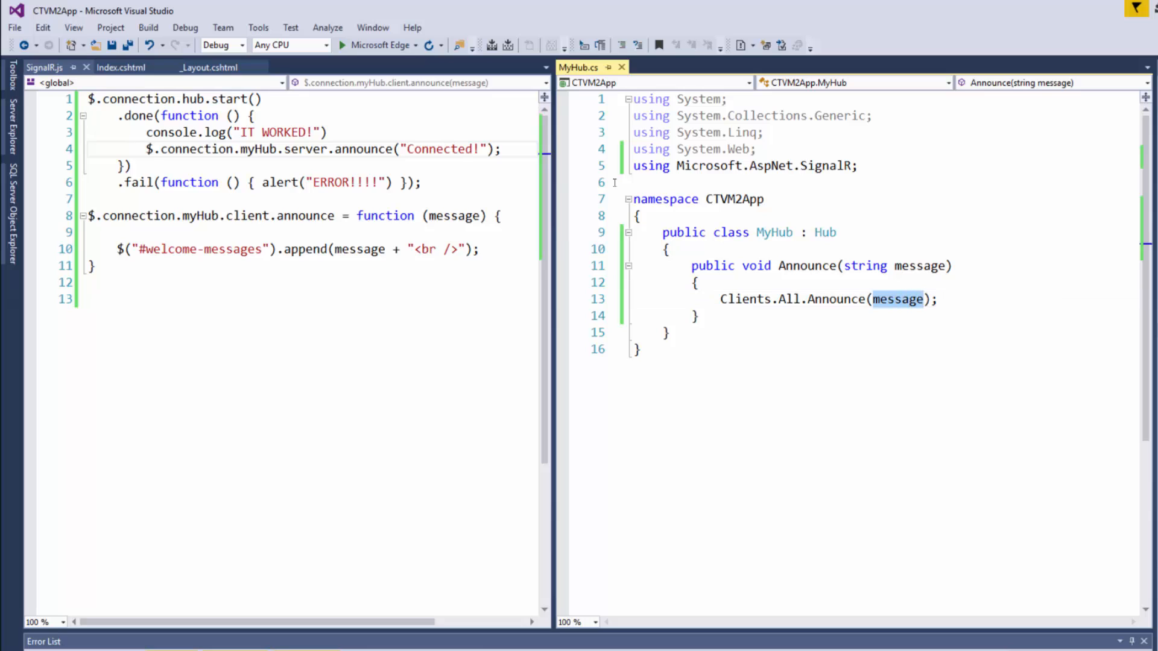
click(919, 299)
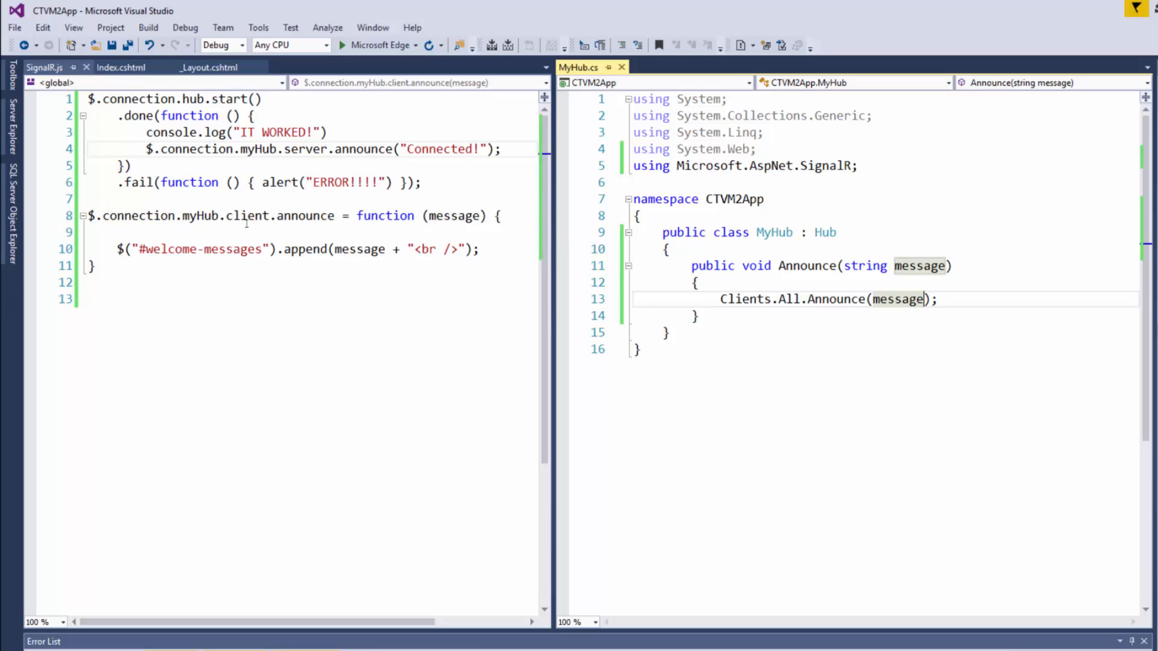
click(299, 216)
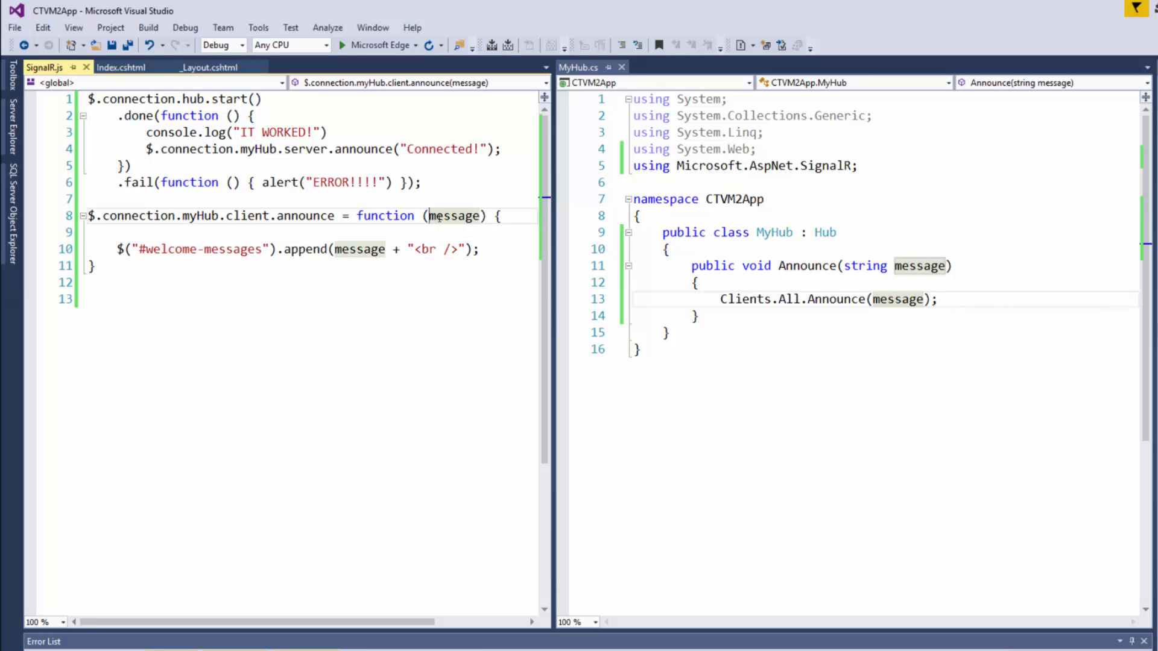
double_click(454, 216)
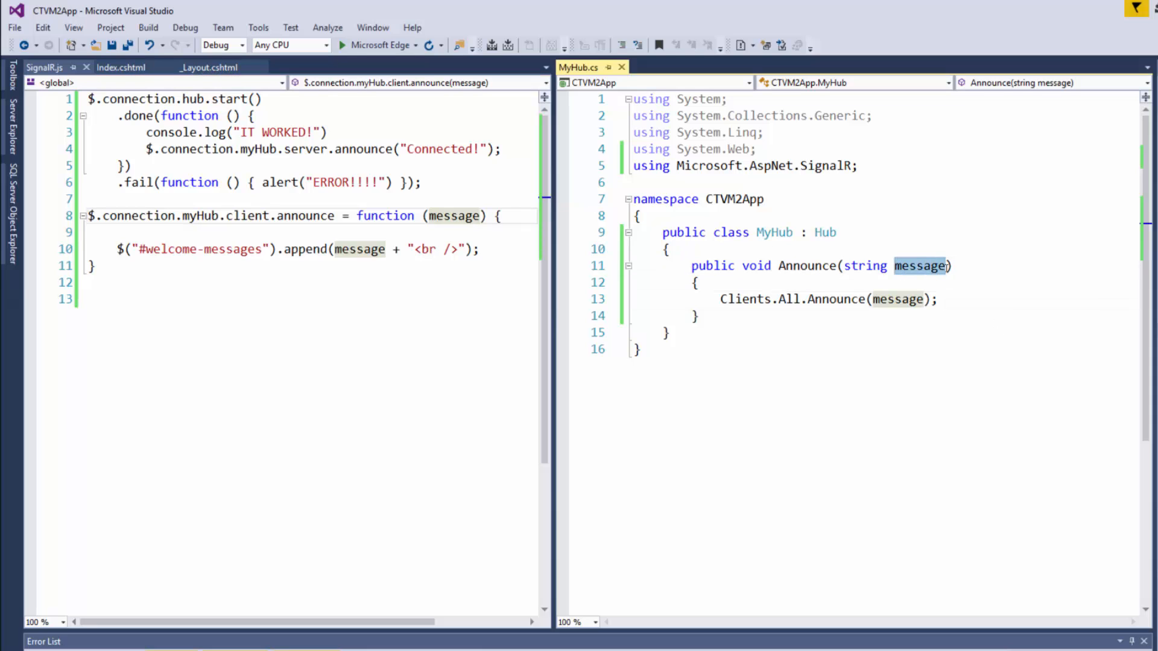
mouse_move(922, 266)
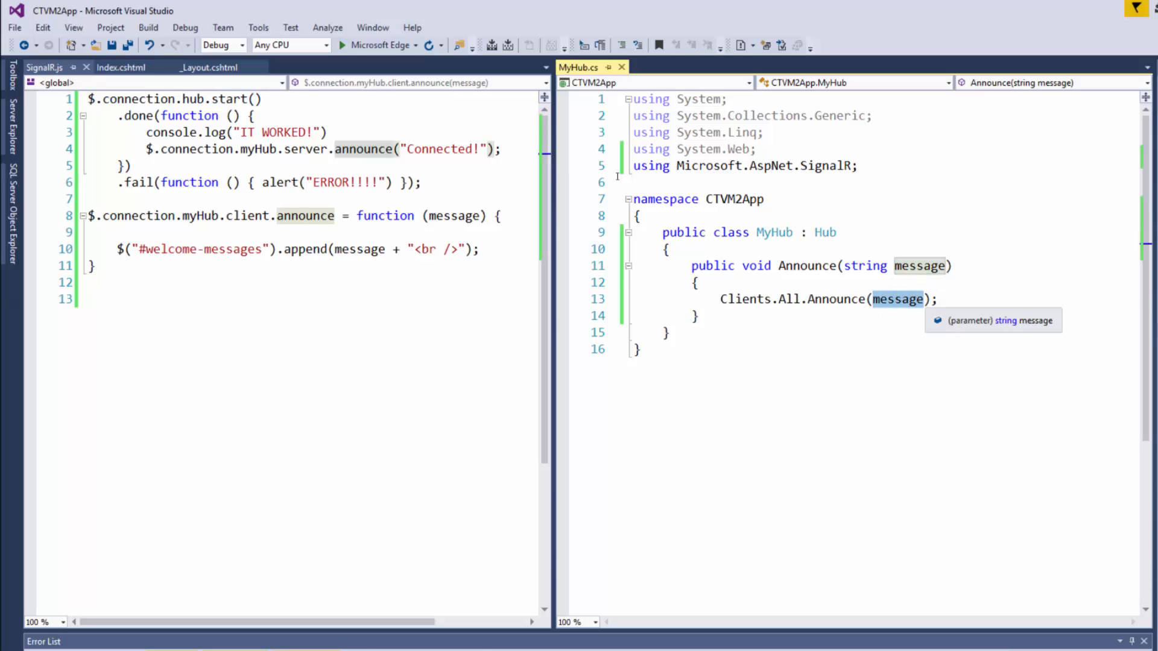
mouse_move(375, 404)
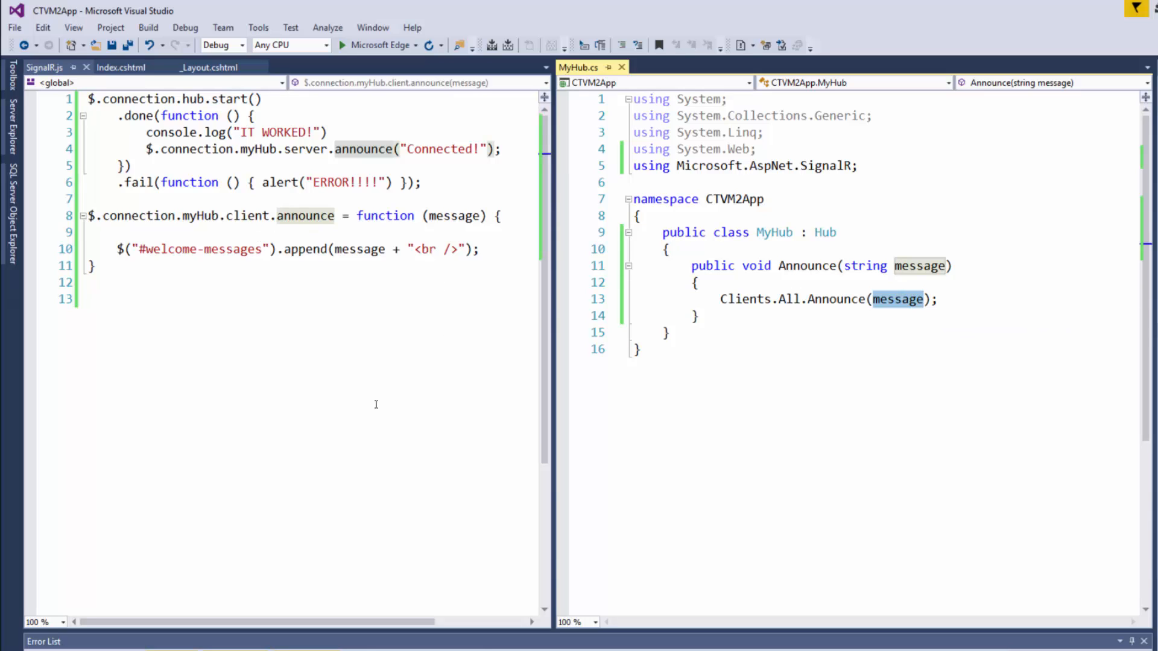
click(924, 299)
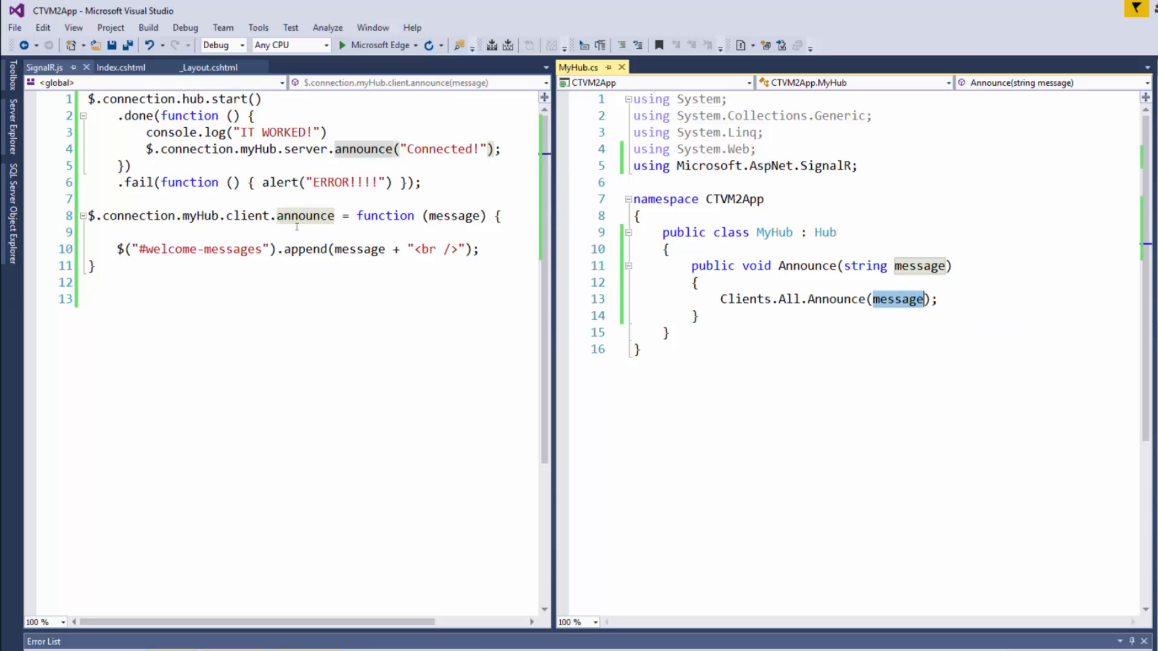